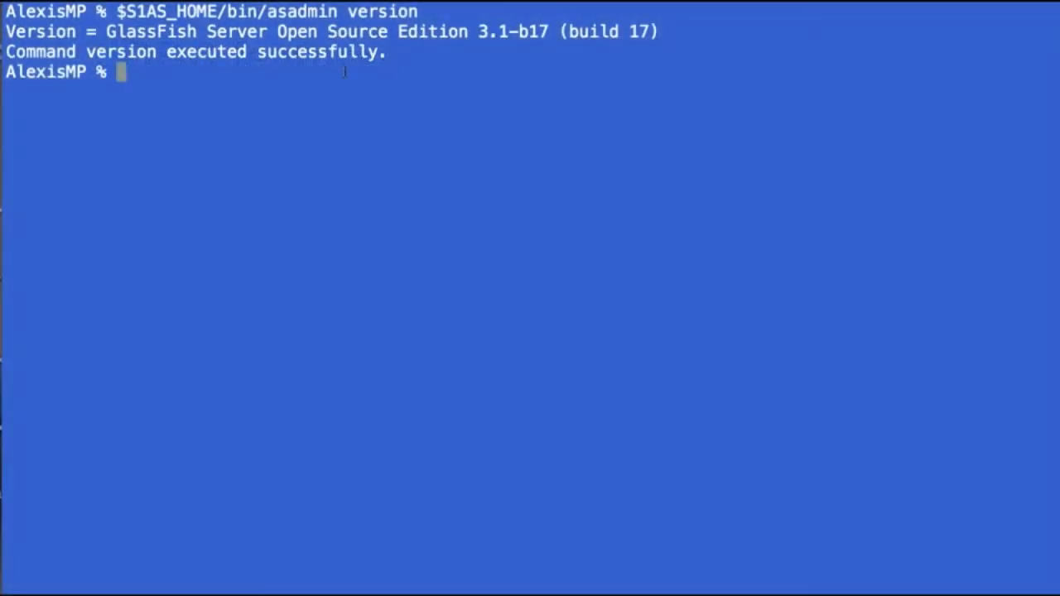
Step: Run asadmin list-applications to confirm jdbc-stmtcaching_hit_missApp is deployed
{"action": "type", "text": "$S1AS_HOME/bin/asadmin list-ap"}
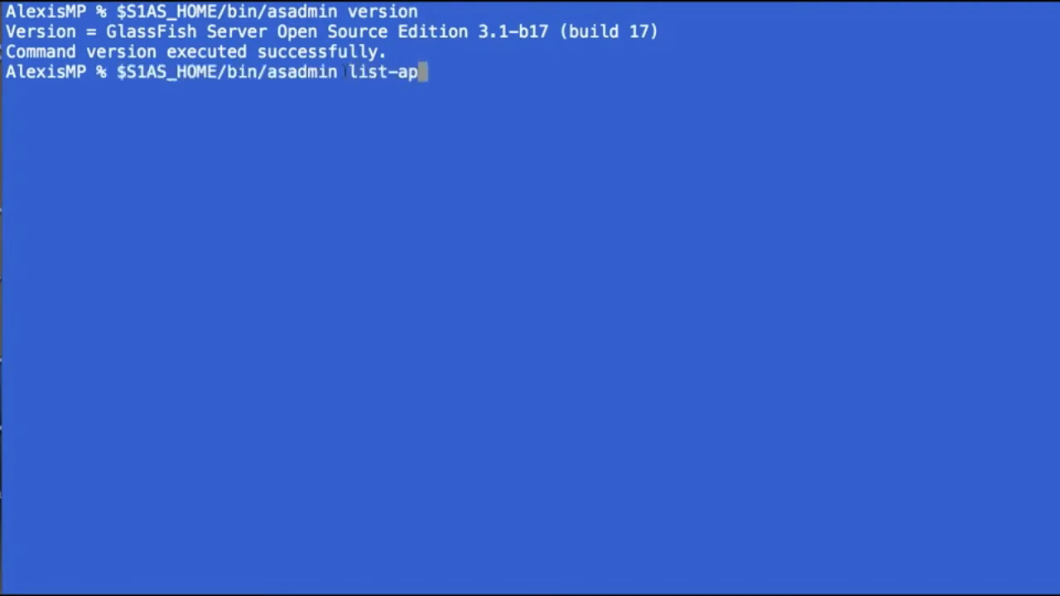
{"action": "type", "text": "plications"}
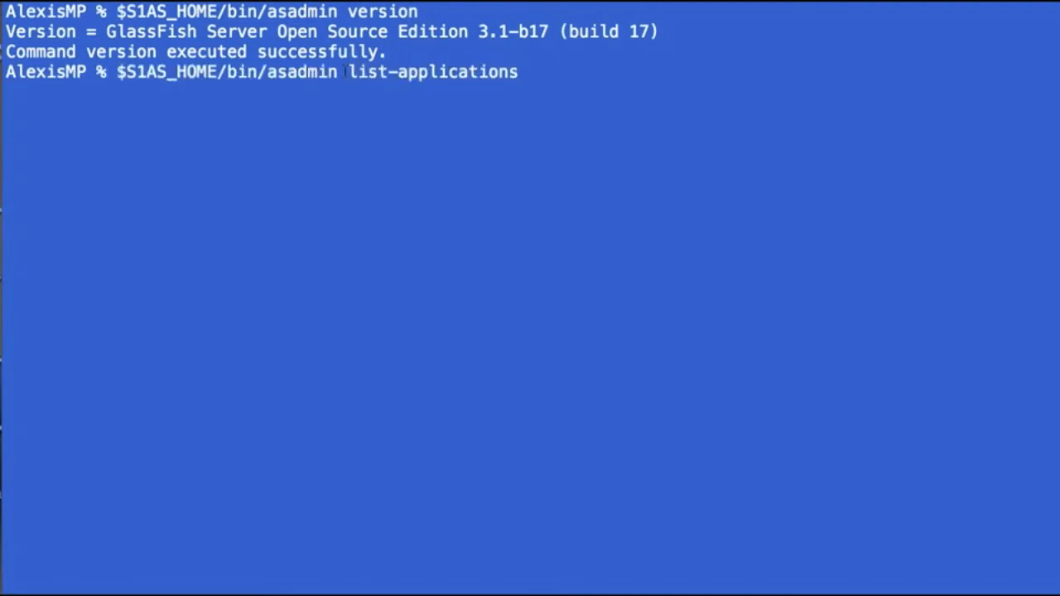
{"action": "key", "text": "Return"}
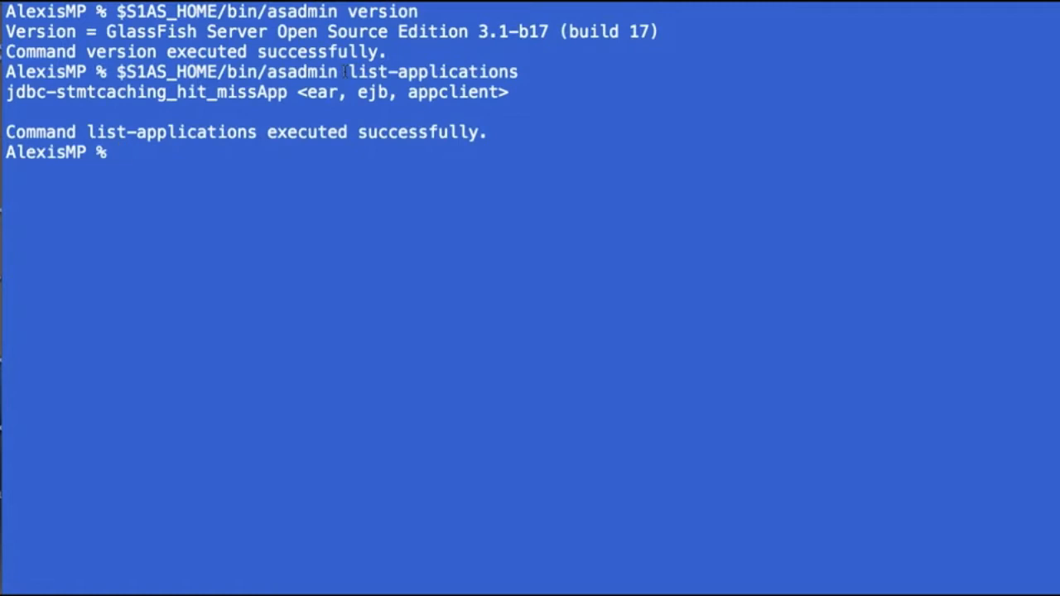
{"action": "type", "text": "$S1AS_HOME/bin/asadmin"}
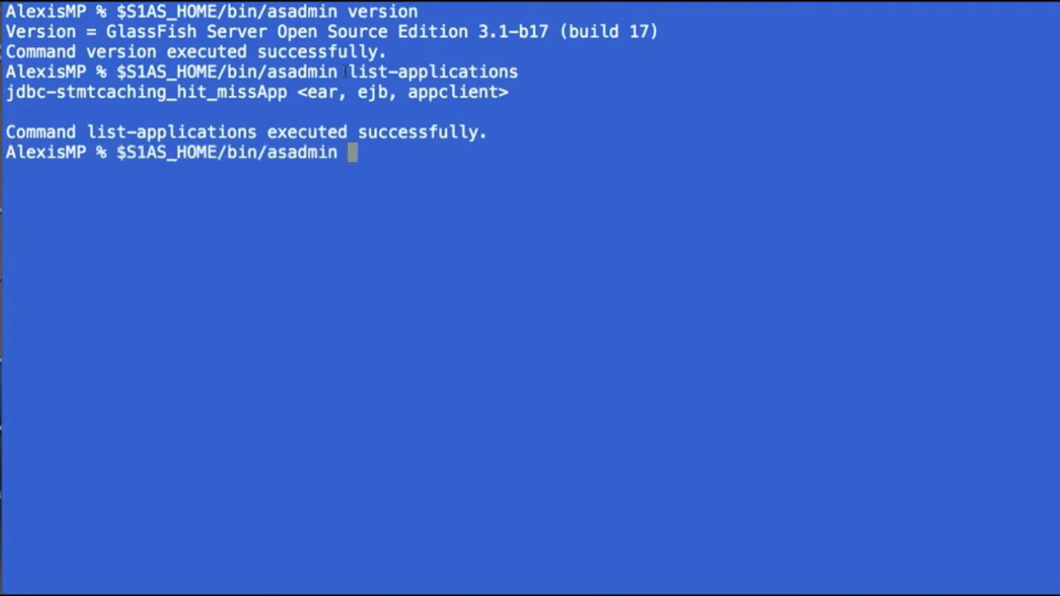
Step: List the JDBC connection pools and select the jdbc-stmtcaching_hit_miss-pool name
{"action": "type", "text": "list-jdbc-co"}
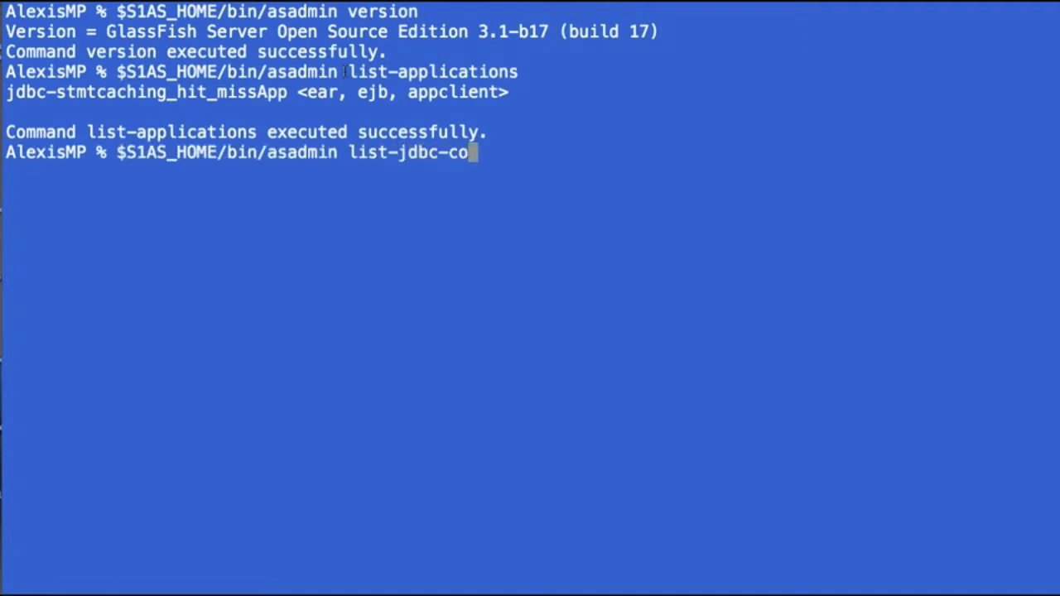
{"action": "type", "text": "nnection-pools"}
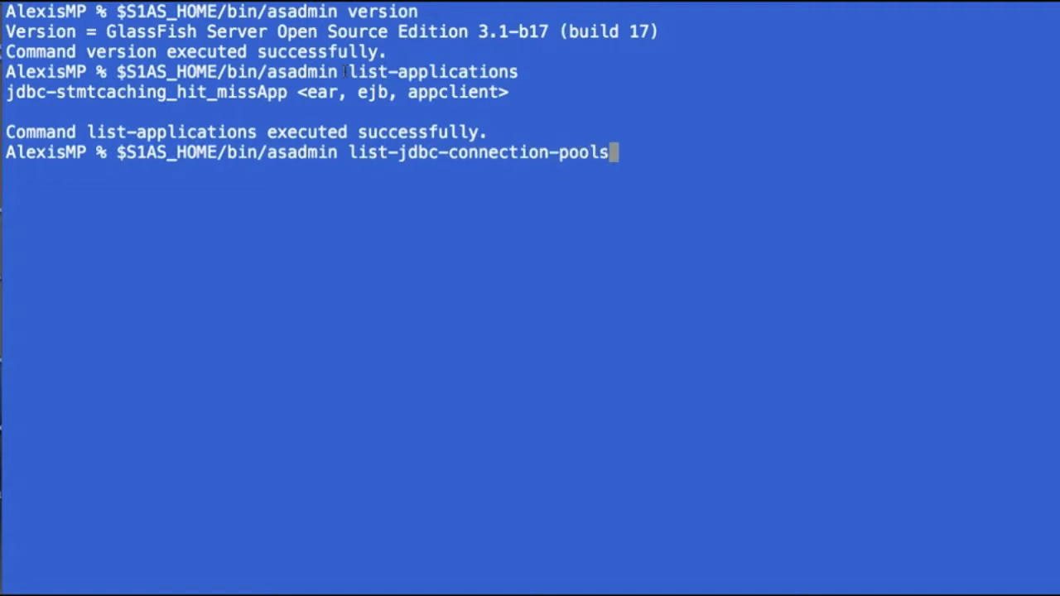
{"action": "key", "text": "Return"}
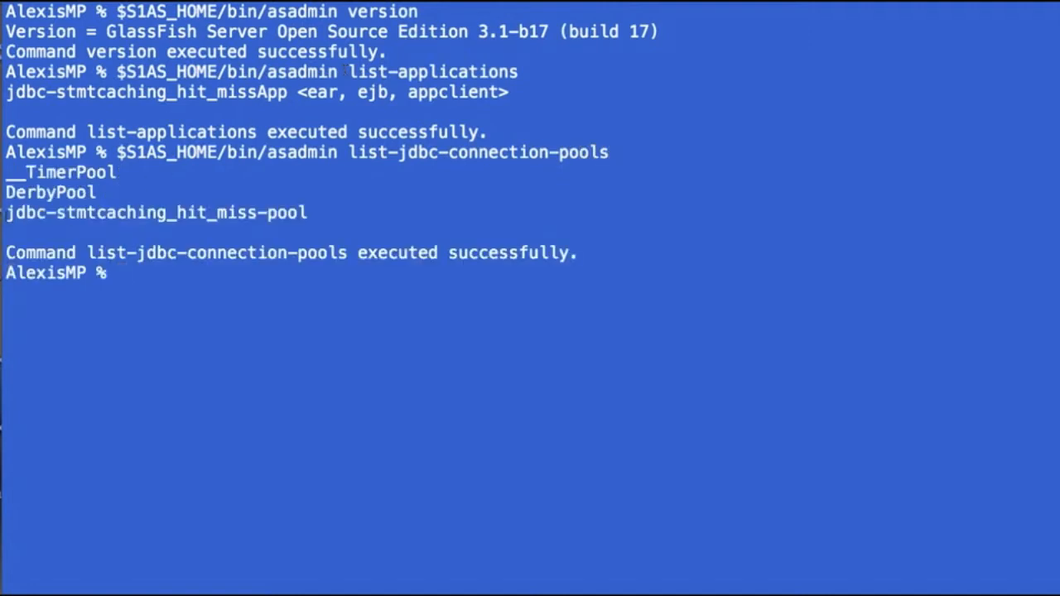
{"action": "double_click", "coordinate": [156, 213]}
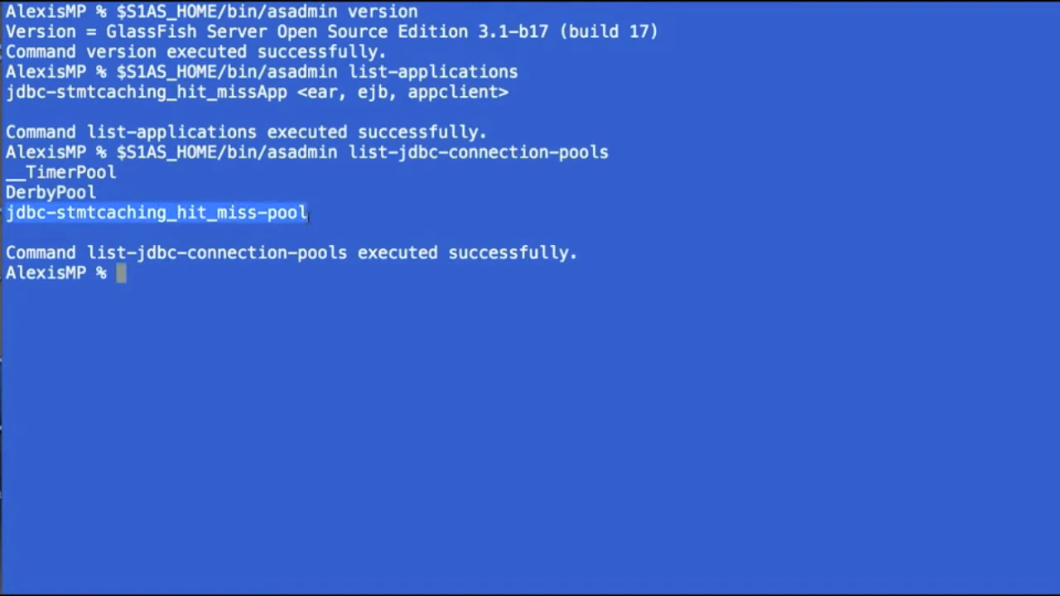
{"action": "type", "text": "$S1AS_HOME/bin/asadmin"}
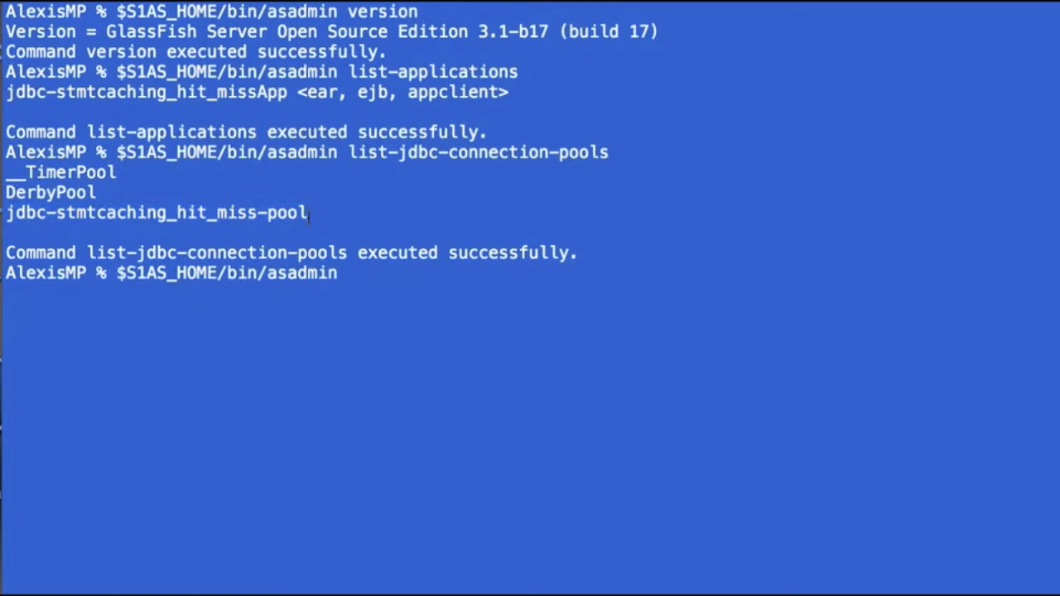
Step: Fetch all jdbc-stmtcaching_hit_miss-pool monitoring statistics, showing 8 cache hits and 17 misses
{"action": "type", "text": "get"}
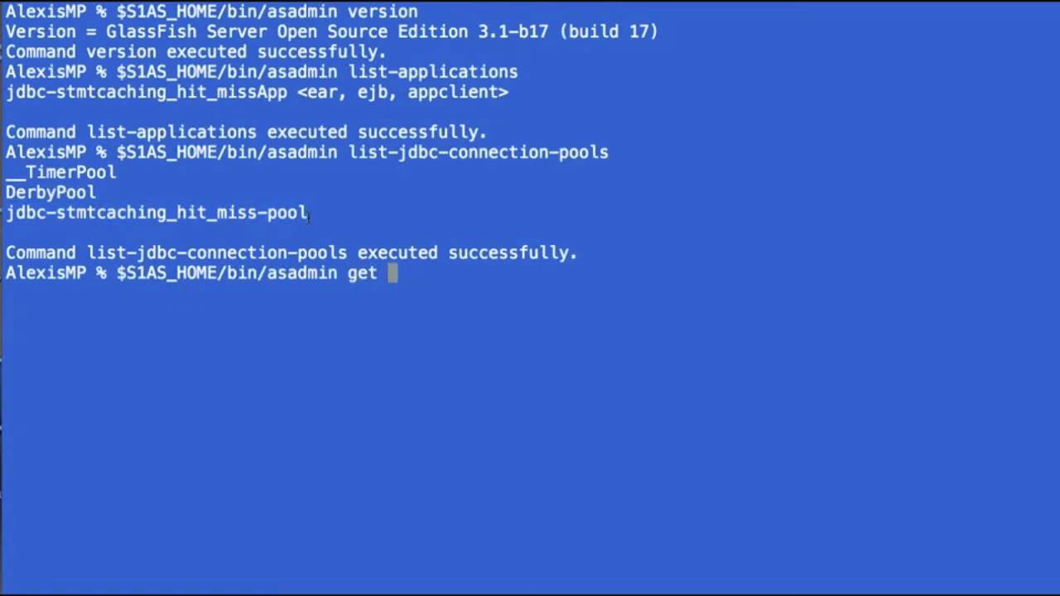
{"action": "type", "text": "-m server.re"}
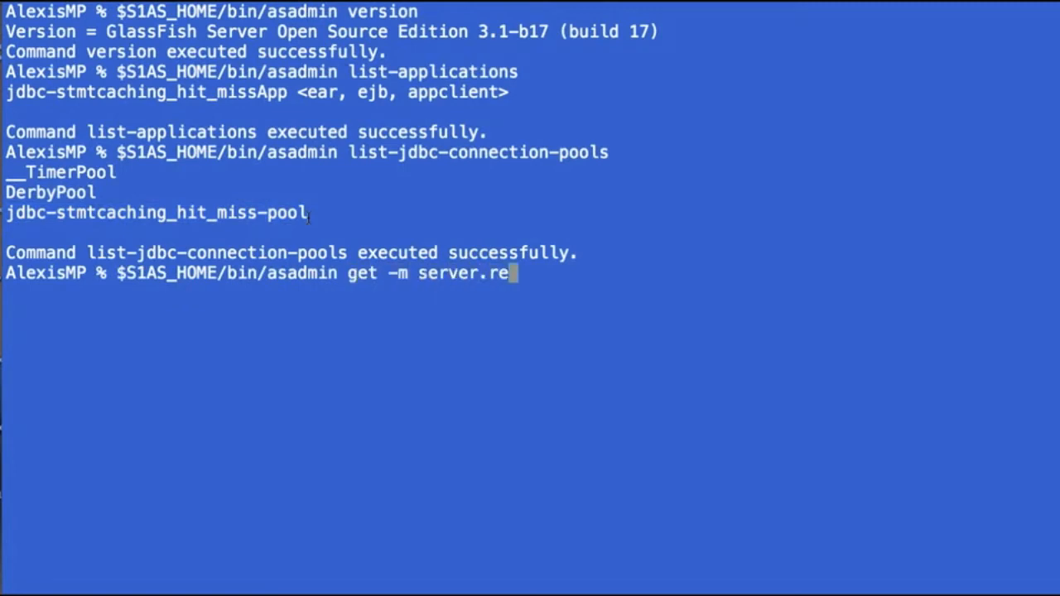
{"action": "type", "text": "sources."}
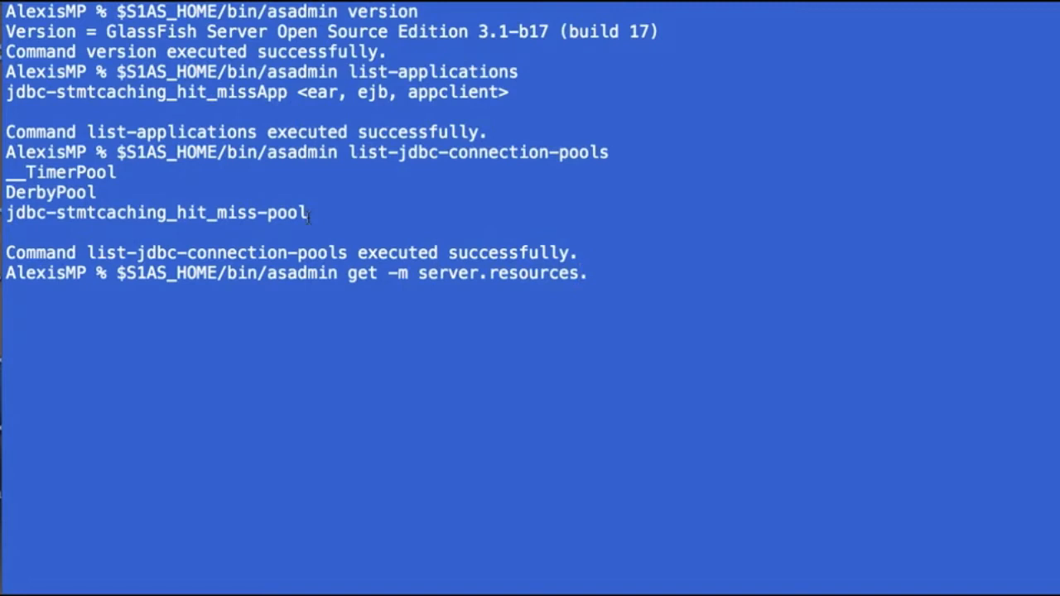
{"action": "type", "text": "jdbc-stmtcaching_hit_miss-pool."}
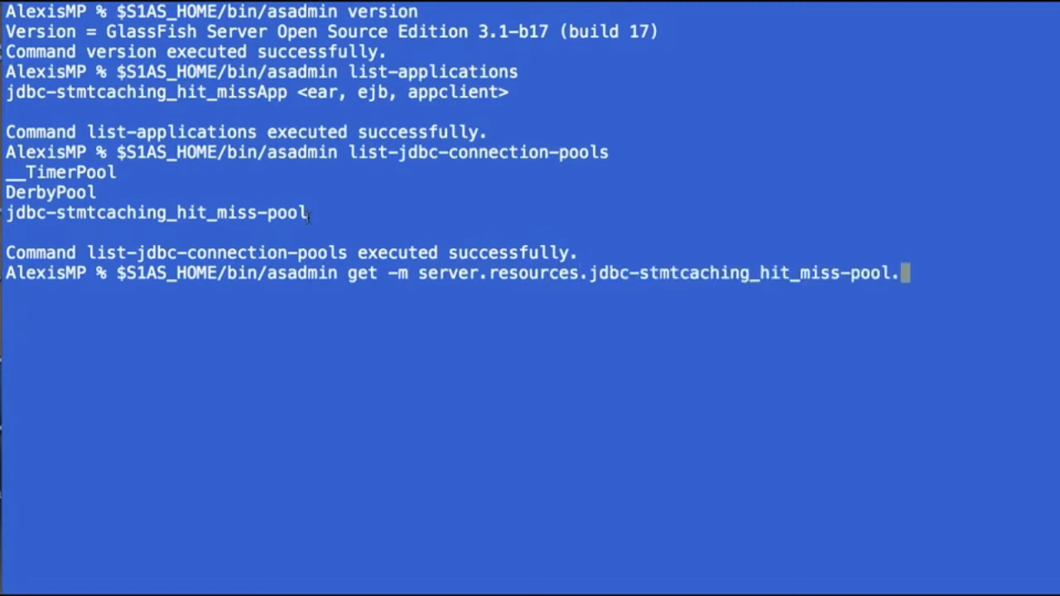
{"action": "type", "text": "*"}
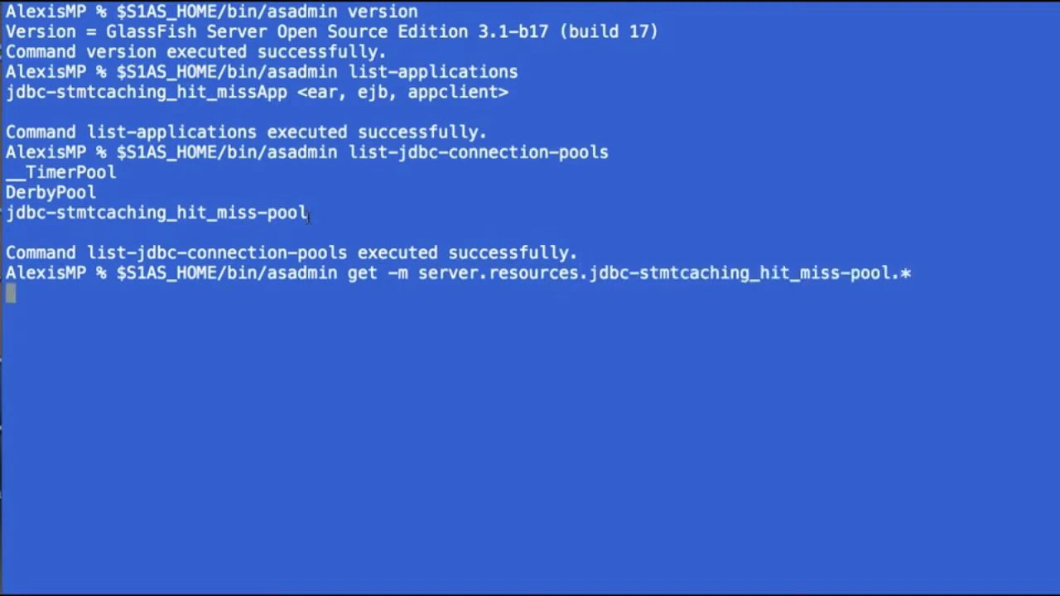
{"action": "key", "text": "Return"}
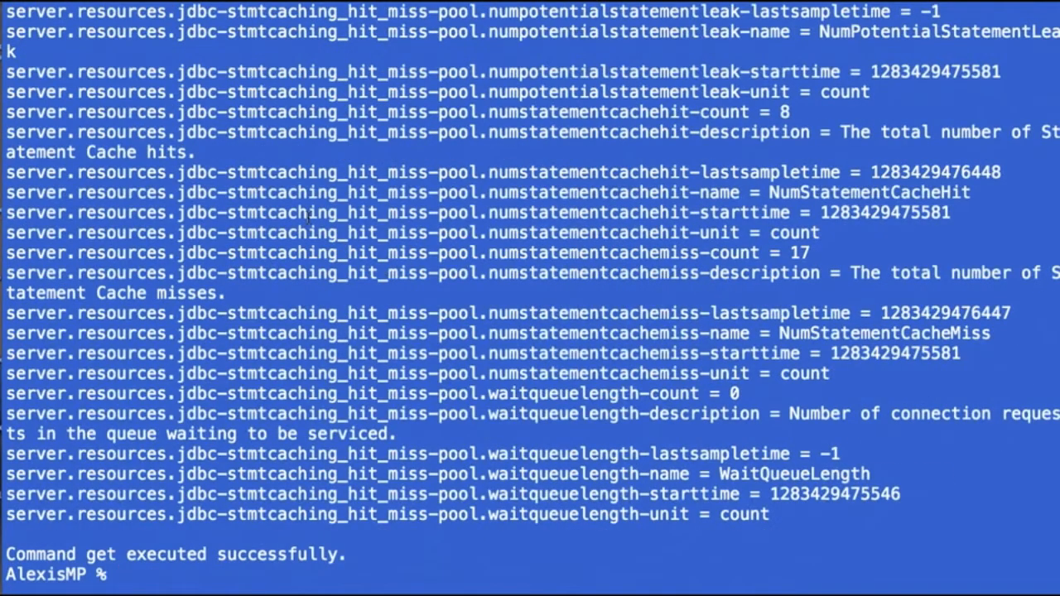
{"action": "type", "text": "$S1AS_HOME/bin/asadmin get -m server.resources.jdbc-stmtcaching_hit_miss-pool.* | grep s"}
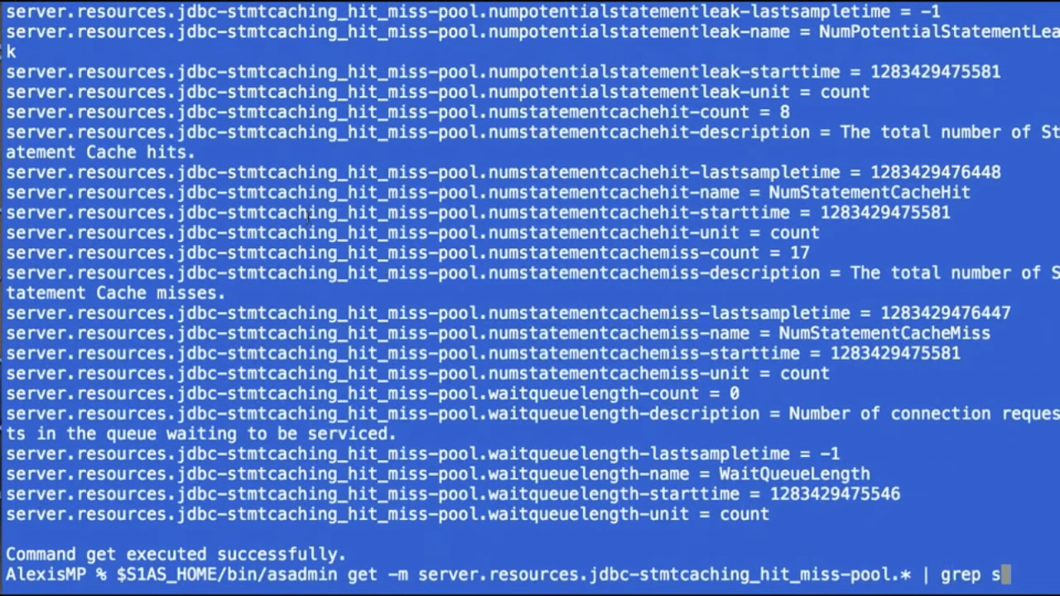
{"action": "type", "text": "tatementcache"}
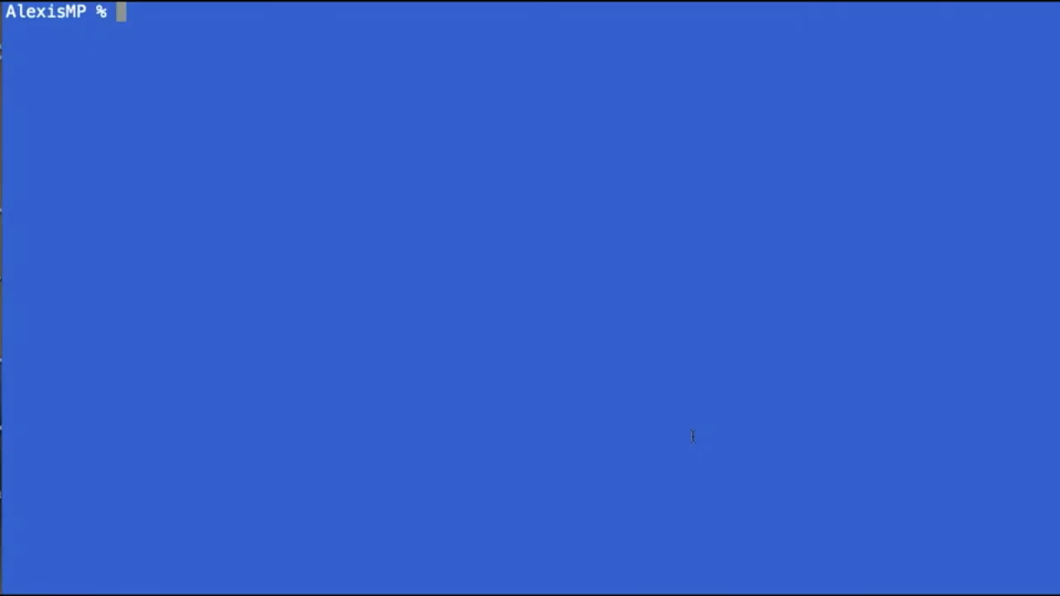
Step: Run the statement caching tests with ant run, reaching BUILD SUCCESSFUL with 4 passes
{"action": "type", "text": "ant run"}
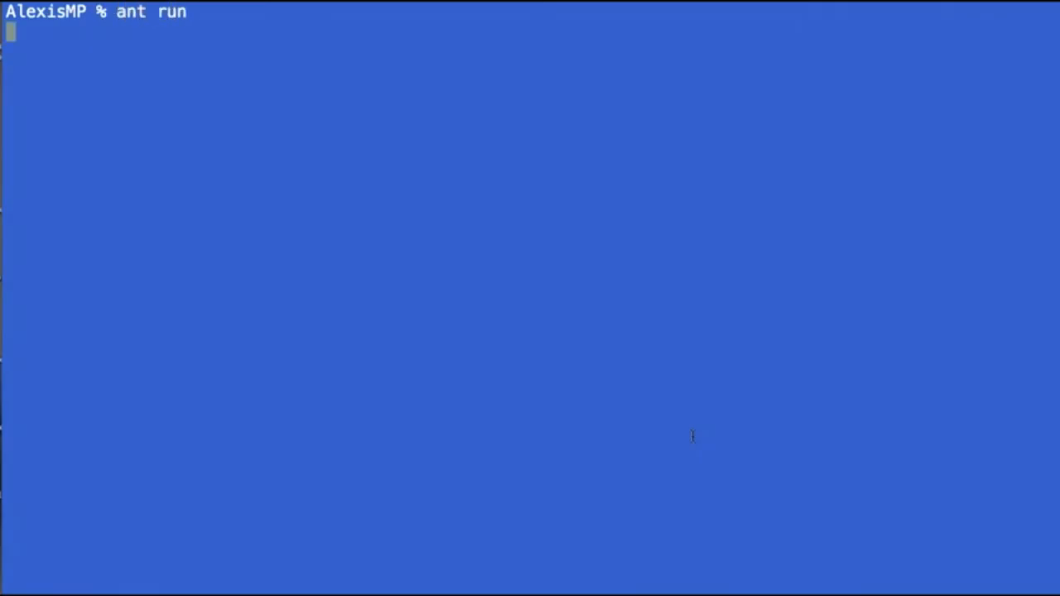
{"action": "key", "text": "Return"}
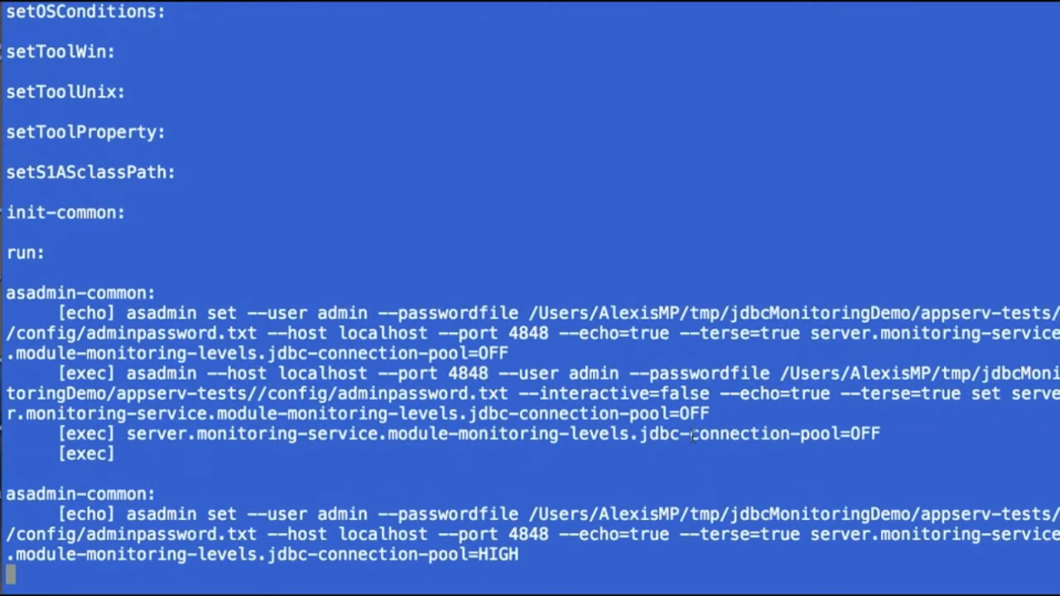
{"action": "scroll", "scroll_direction": "down", "scroll_amount": 3}
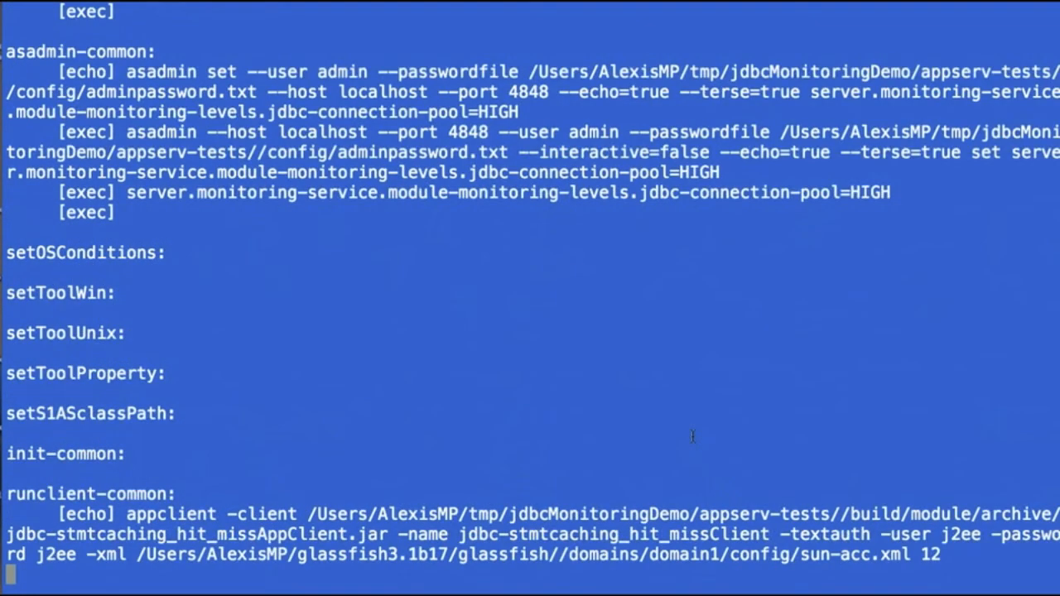
{"action": "scroll", "scroll_direction": "down", "scroll_amount": 3}
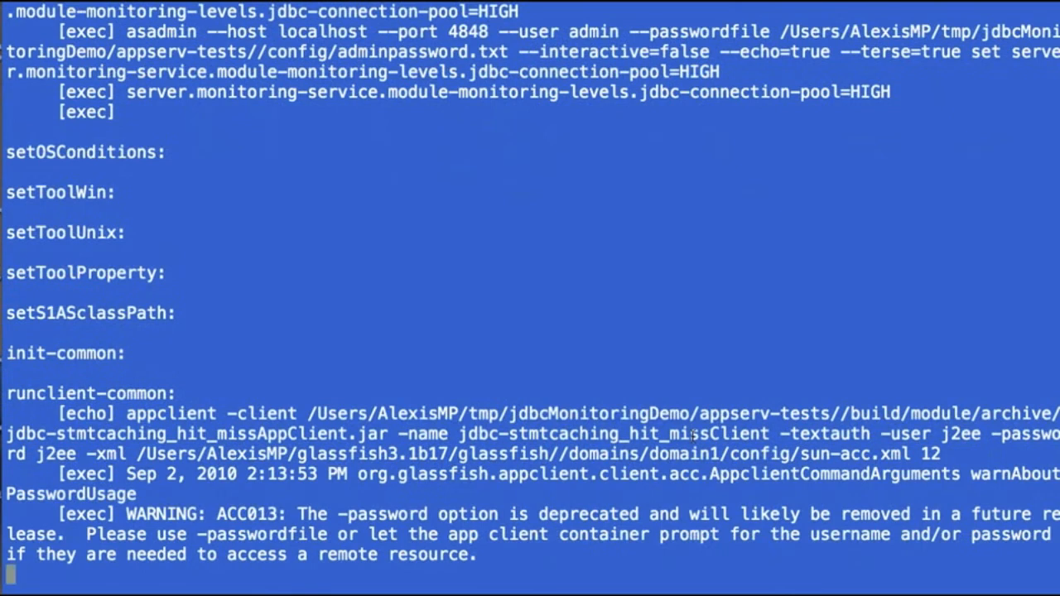
{"action": "scroll", "scroll_direction": "down", "scroll_amount": 3}
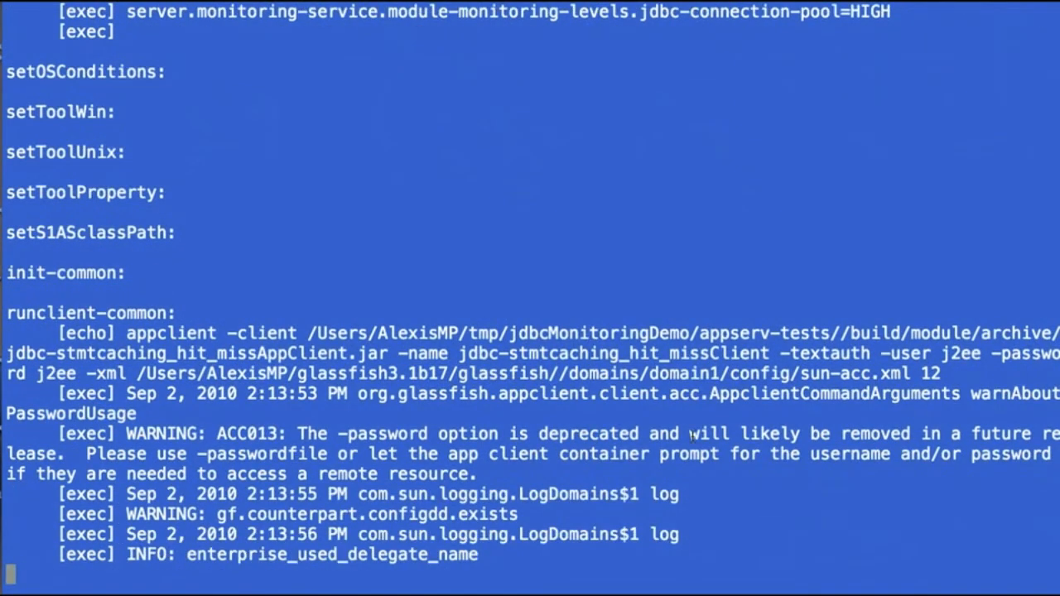
{"action": "scroll", "scroll_direction": "down", "scroll_amount": 3}
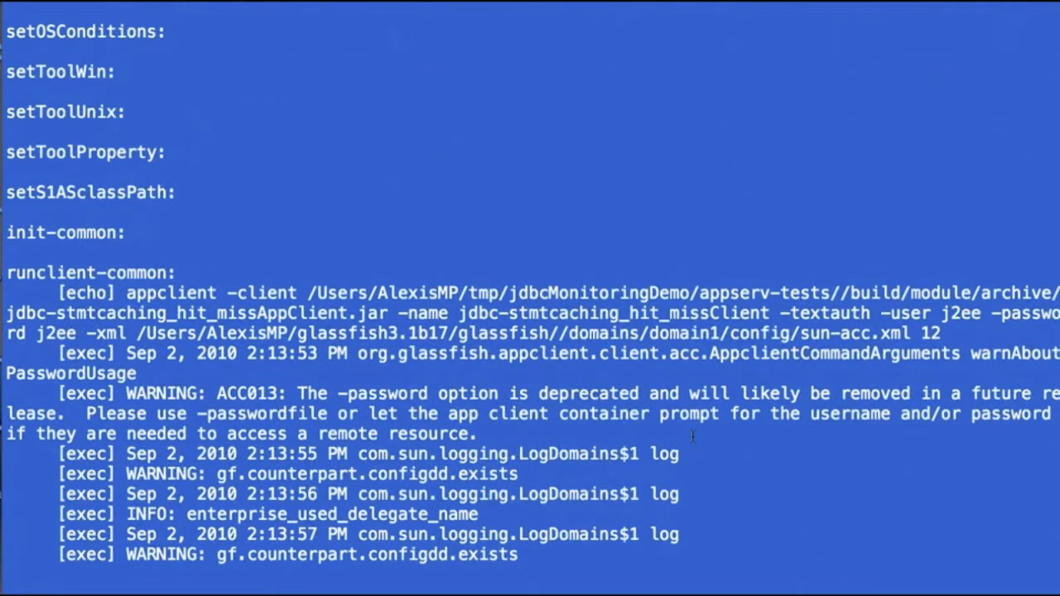
{"action": "scroll", "scroll_direction": "down", "scroll_amount": 3}
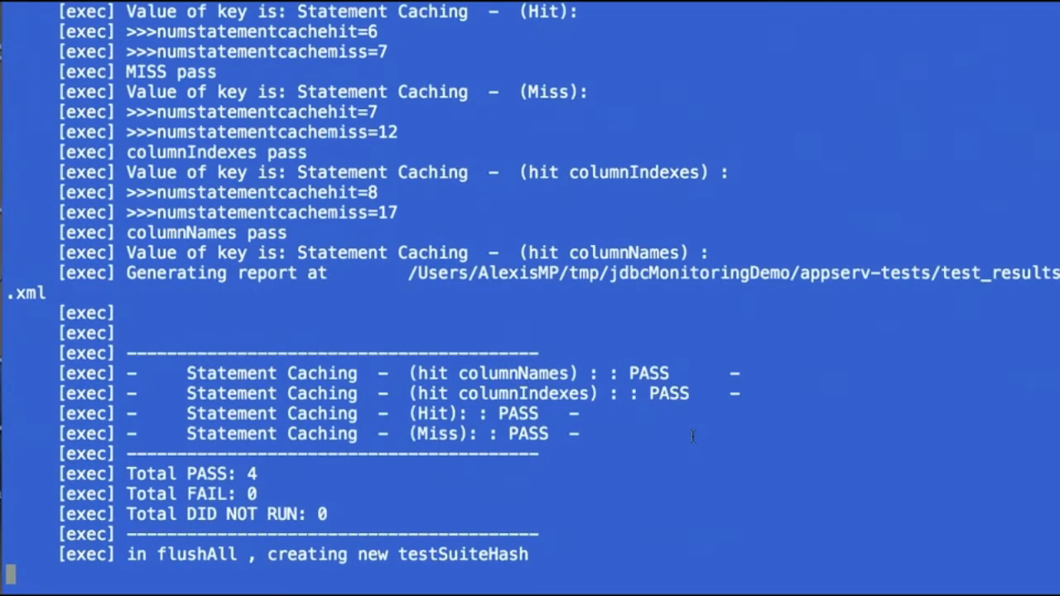
{"action": "scroll", "scroll_direction": "down", "scroll_amount": 3}
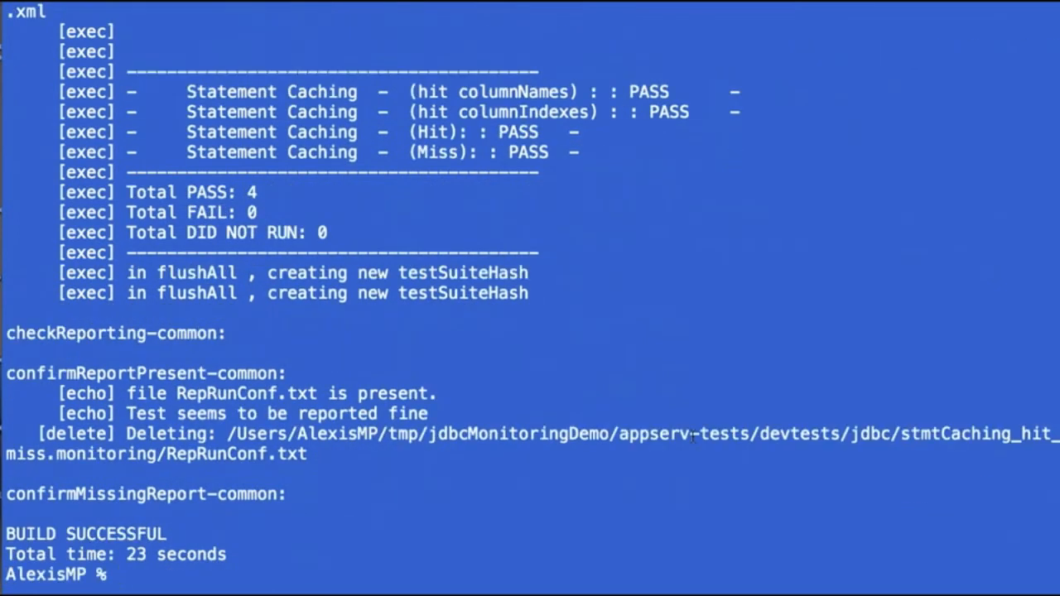
{"action": "type", "text": "$S1AS_HOME/bin/asadmin"}
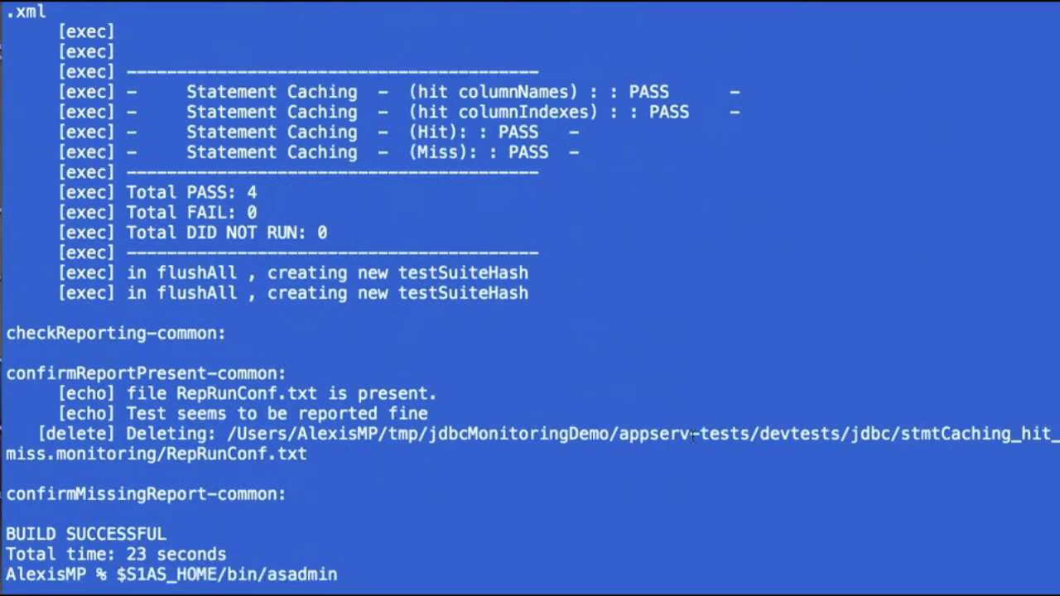
Step: Query jdbc-stmtcaching_hit_miss-pool's statement cache hit count (8) and miss count (17)
{"action": "type", "text": "get -m"}
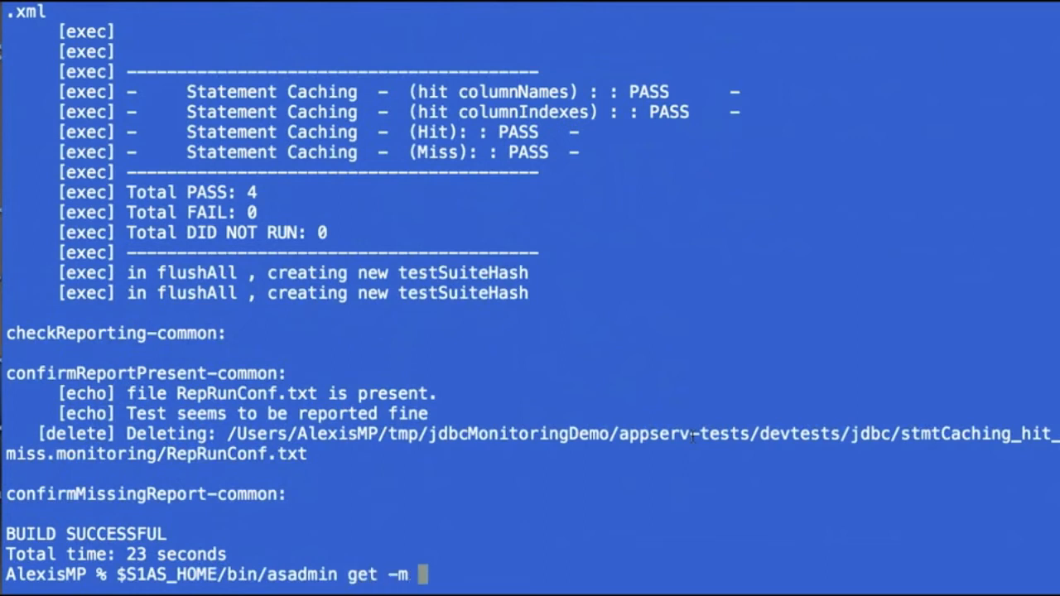
{"action": "type", "text": "server.re"}
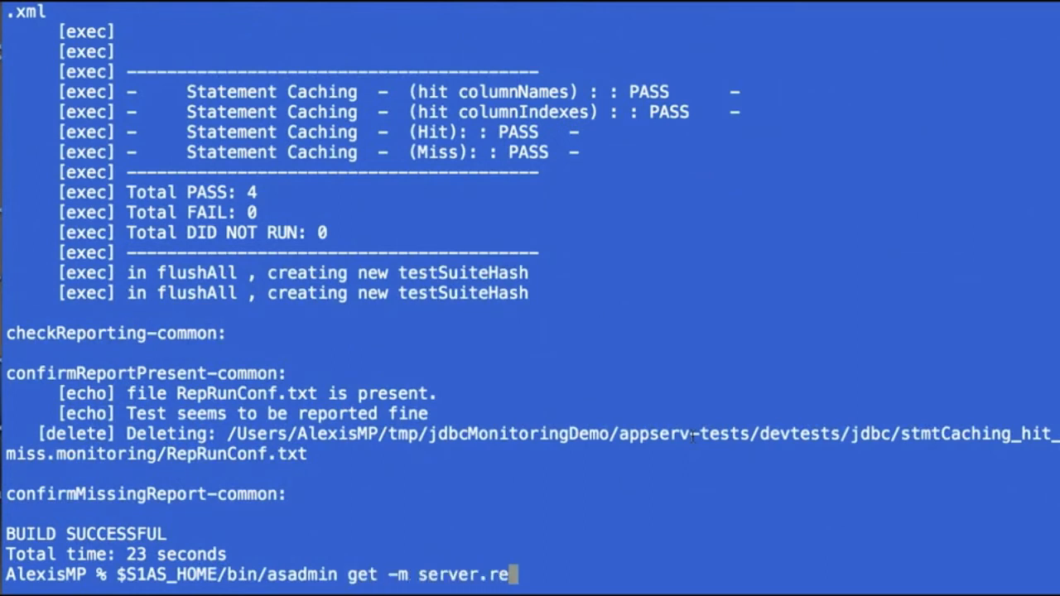
{"action": "type", "text": "sources."}
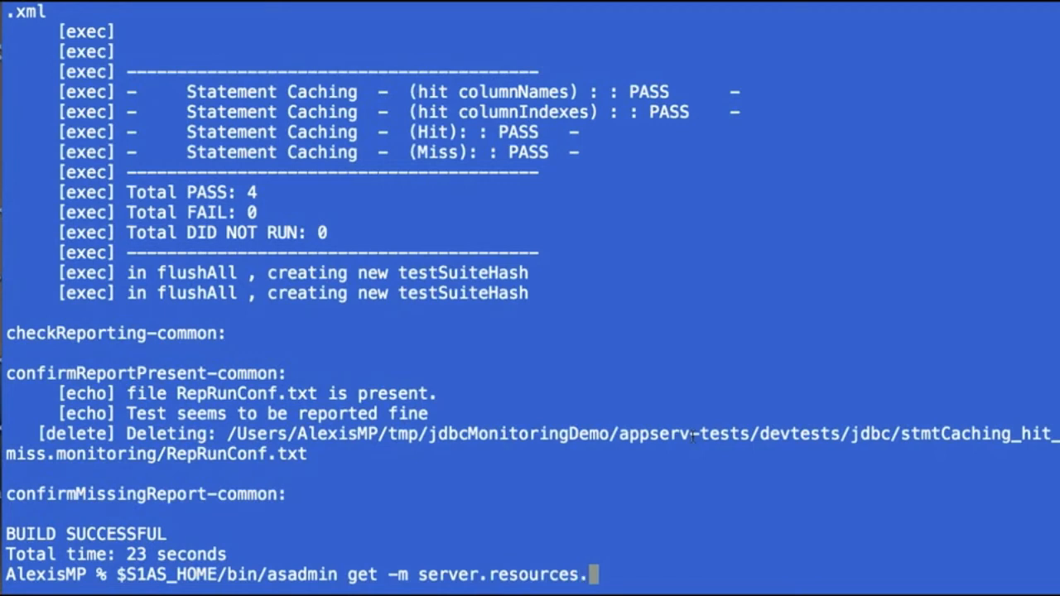
{"action": "type", "text": "jdbc-stmtcaching_hit_miss-pool"}
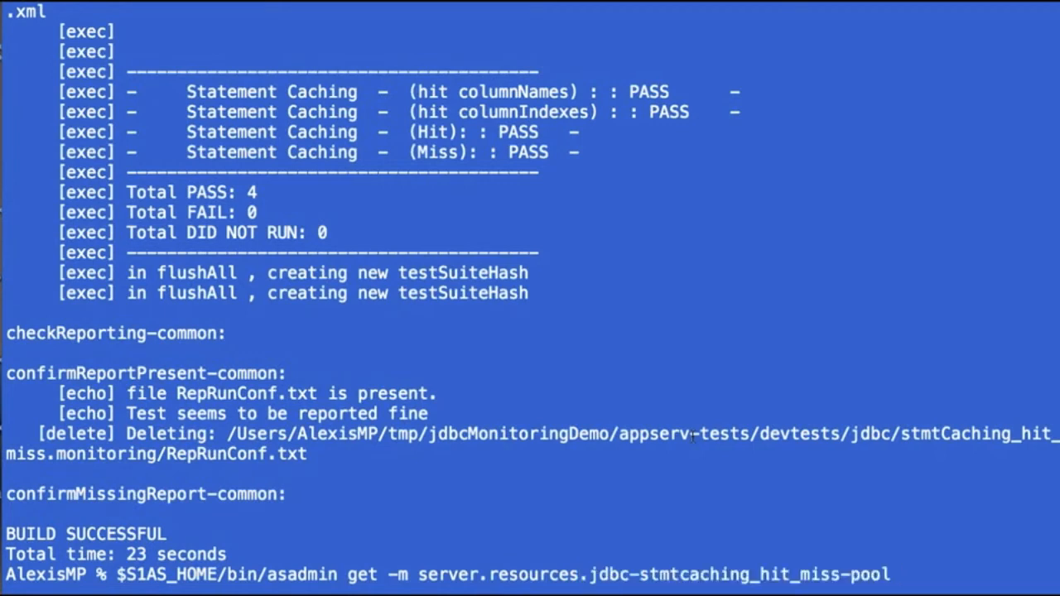
{"action": "type", "text": ".numstatementcachehit-count"}
{"action": "type", "text": "$S1AS_HOME/bin/asadmin get -m server.resources.jdbc-stmtcaching_hit_miss-pool.numstatementcachemiss-count"}
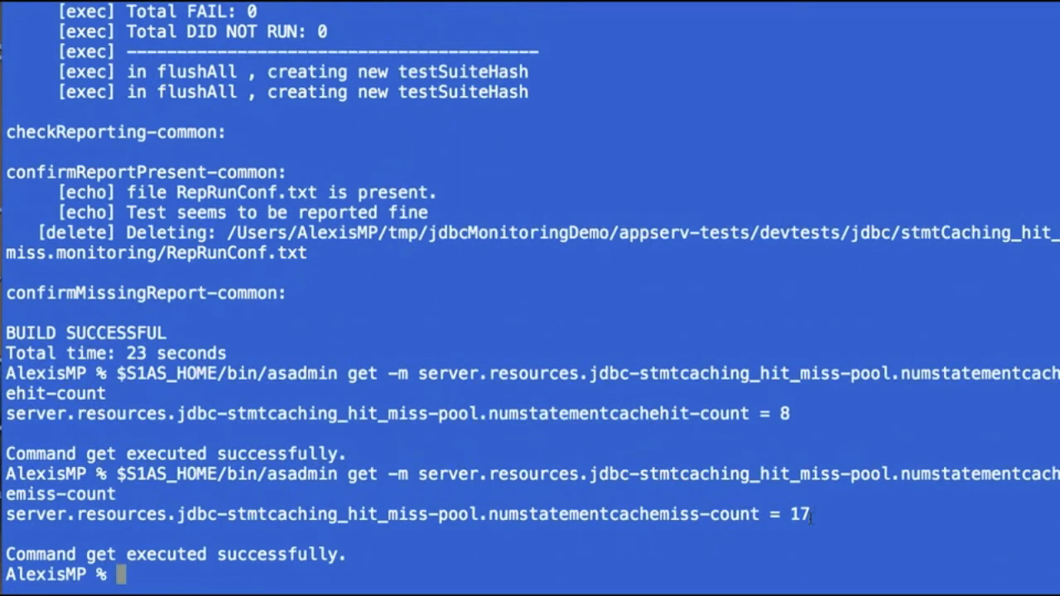
{"action": "type", "text": "cd ."}
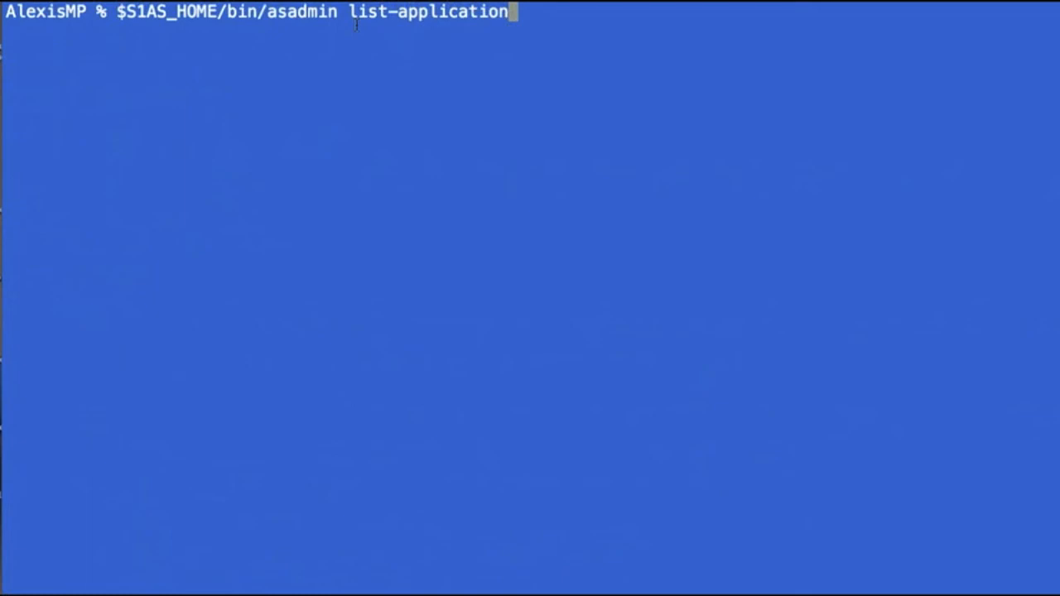
Step: List deployed applications and the five JDBC connection pools, including second-pool
{"action": "key", "text": "Return"}
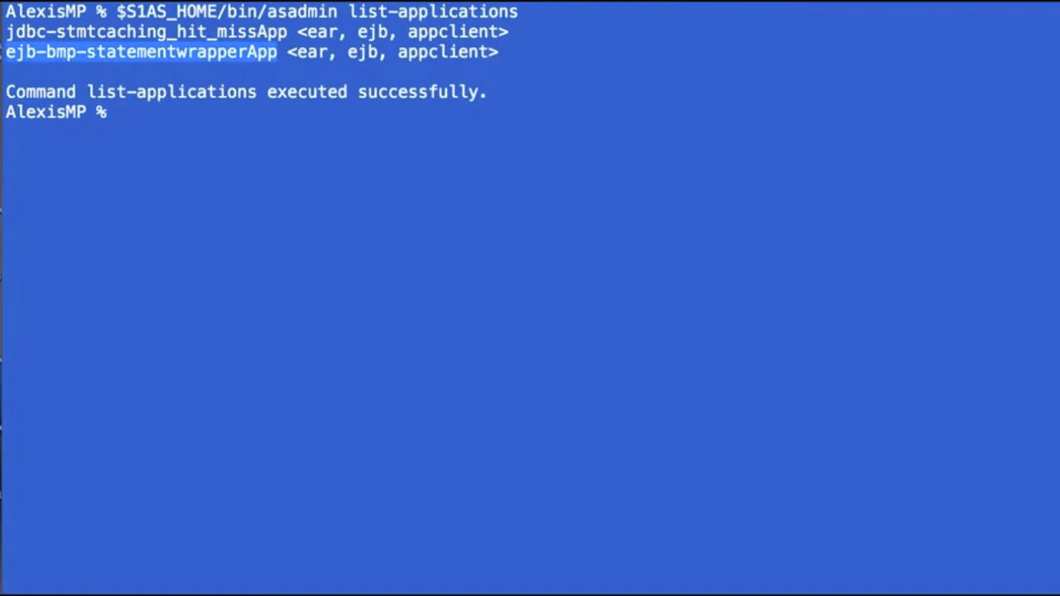
{"action": "type", "text": "$S1AS_HOME/bin/asadmin list-jdb"}
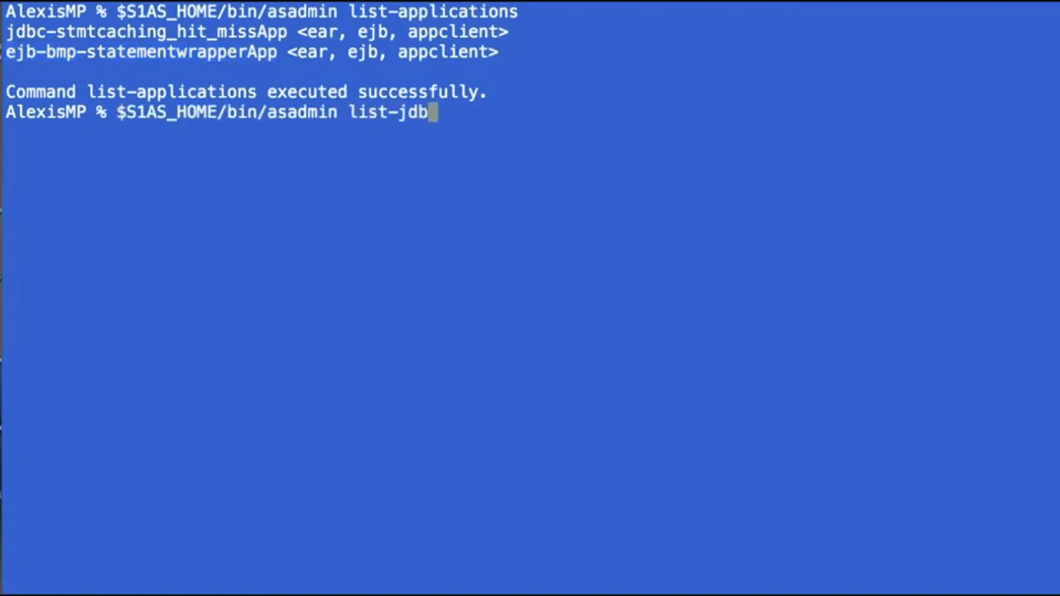
{"action": "type", "text": "c-connection-pool"}
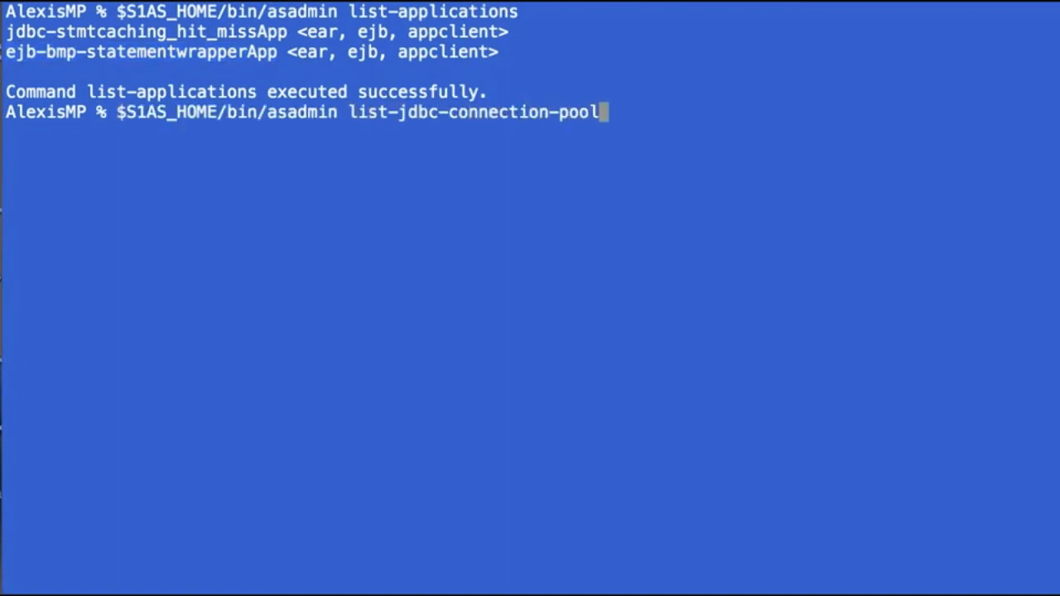
{"action": "key", "text": "Return"}
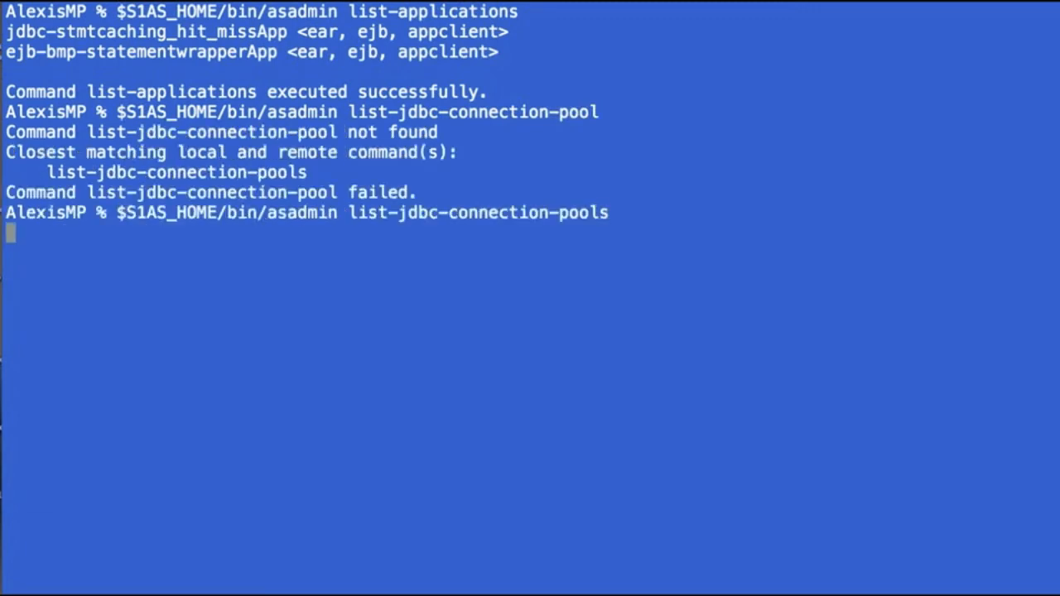
{"action": "key", "text": "Return"}
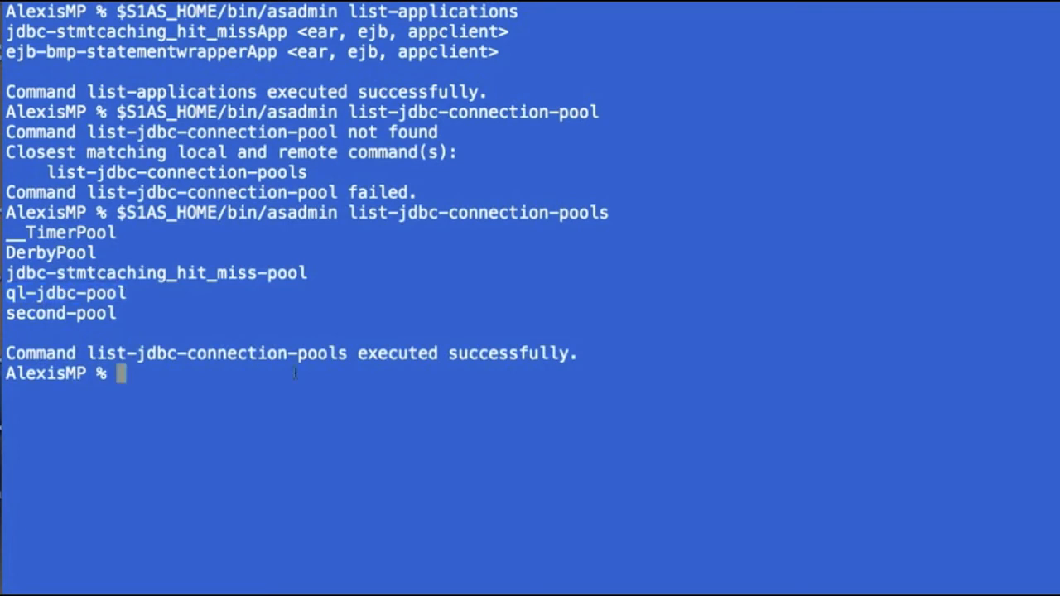
Step: Show ql-jdbc-pool leak statistics via grep leak: 0 connection leaks, 6 statement leaks
{"action": "type", "text": "$S1AS_HOME/bin/asadmin get -m s"}
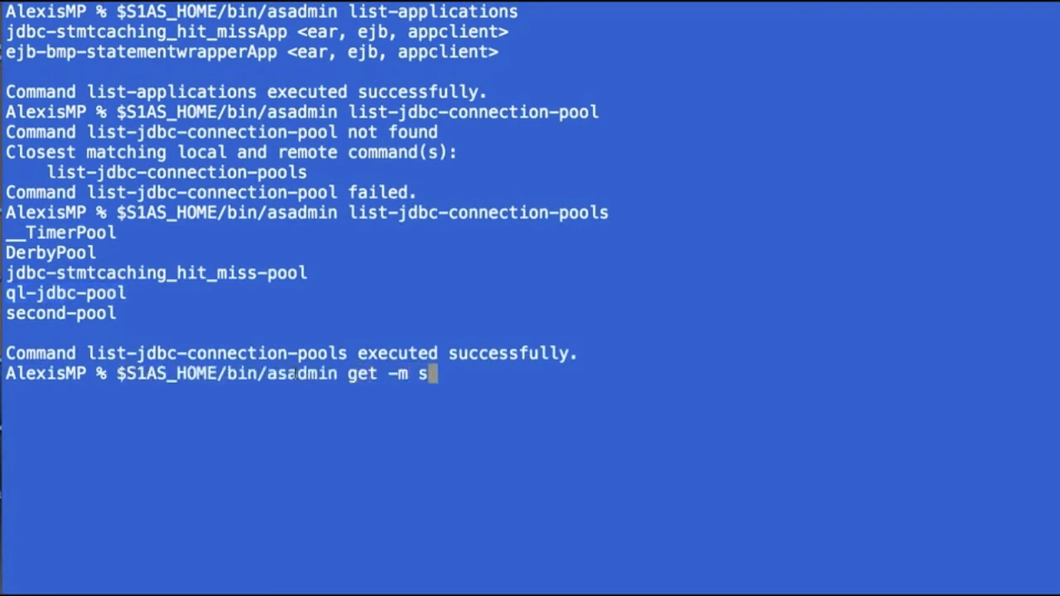
{"action": "type", "text": "erver.resources."}
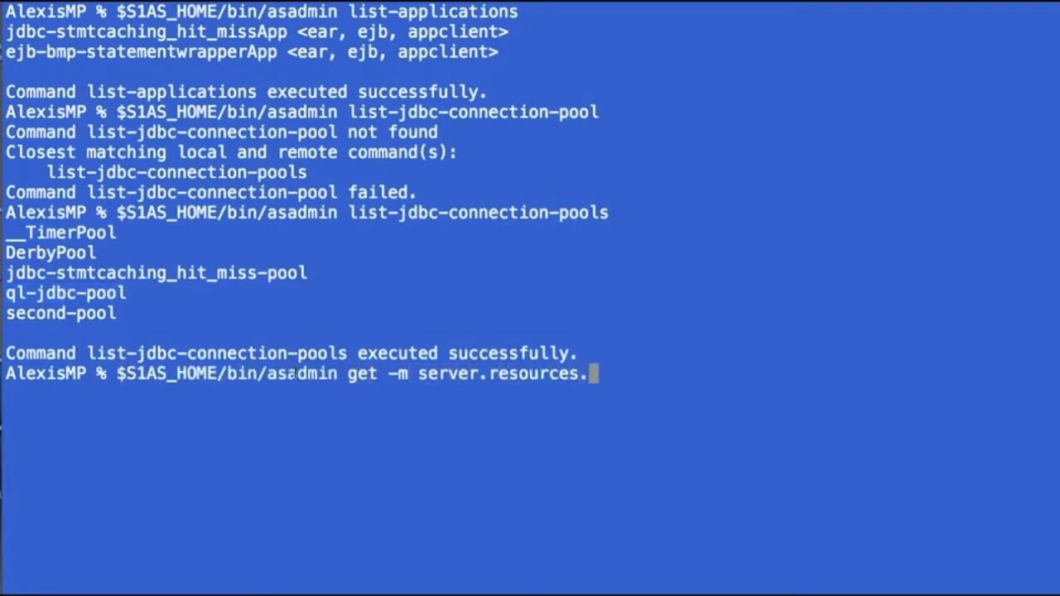
{"action": "type", "text": "ql-jdbc-pool"}
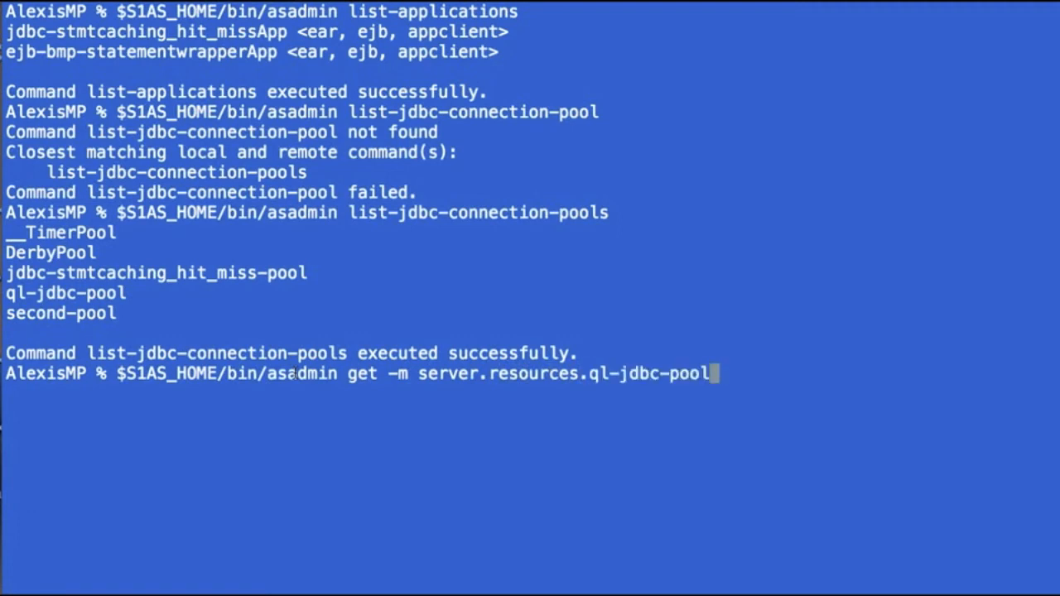
{"action": "type", "text": ".*"}
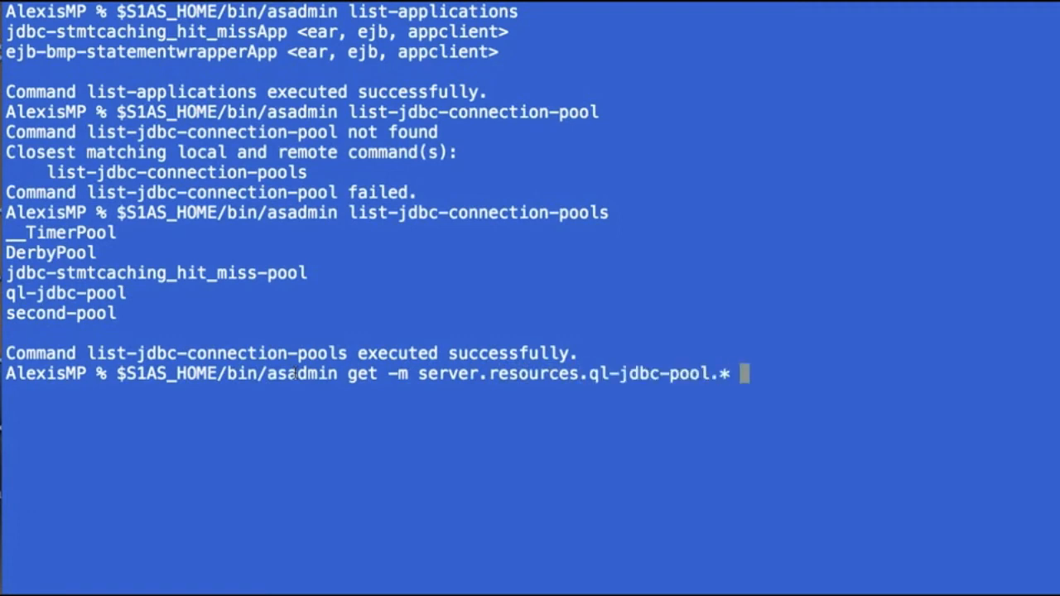
{"action": "type", "text": "| grep leak"}
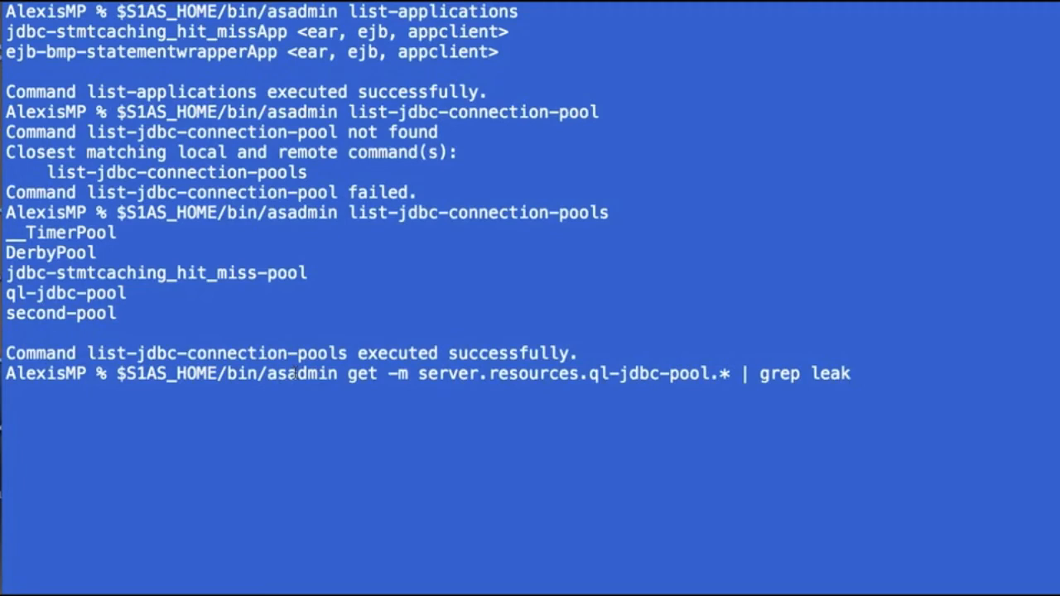
{"action": "key", "text": "Return"}
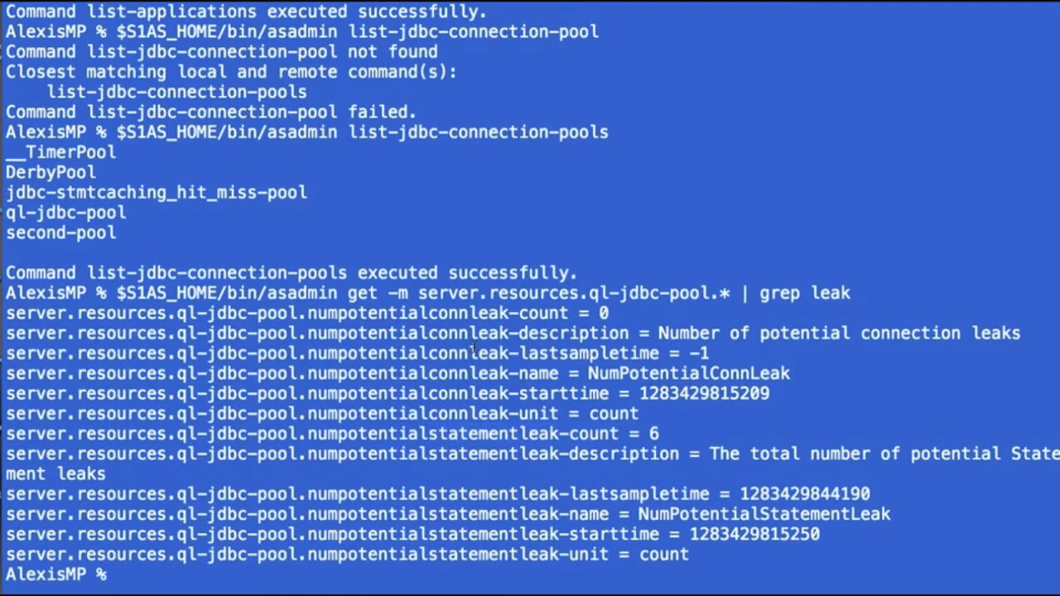
{"action": "type", "text": "ant run"}
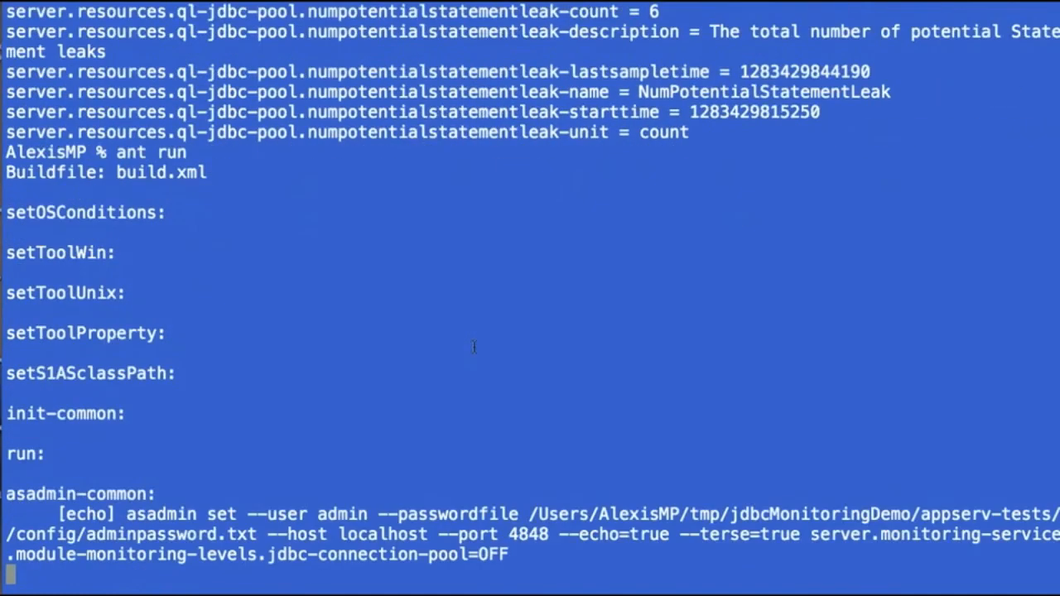
Step: Scroll through the statement leak test output to BUILD SUCCESSFUL with all 6 tests passing
{"action": "scroll", "scroll_direction": "down", "scroll_amount": 3}
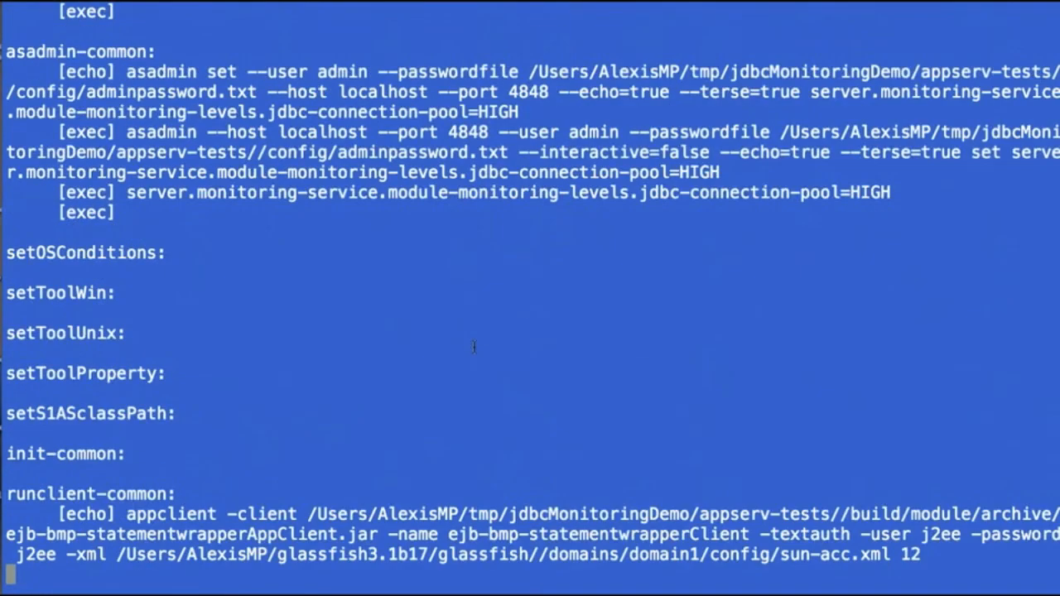
{"action": "scroll", "scroll_direction": "down", "scroll_amount": 3}
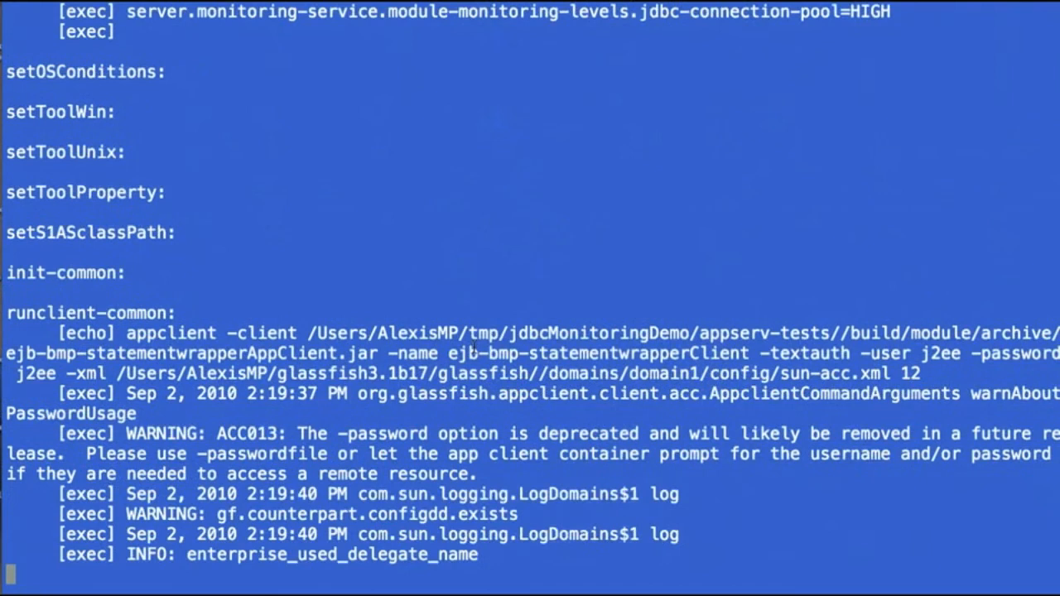
{"action": "scroll", "scroll_direction": "down", "scroll_amount": 3}
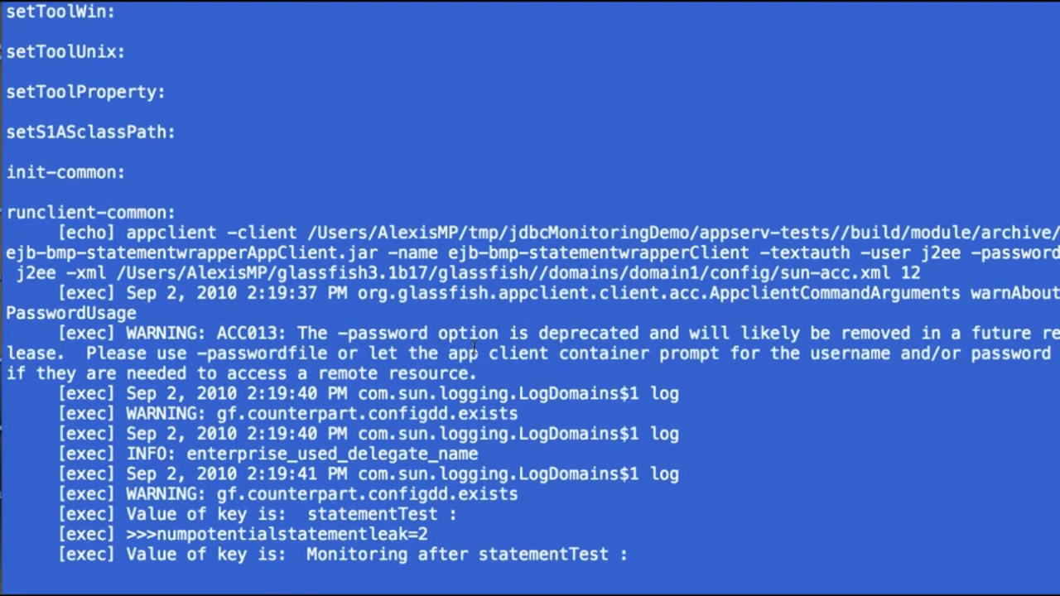
{"action": "scroll", "scroll_direction": "down", "scroll_amount": 3}
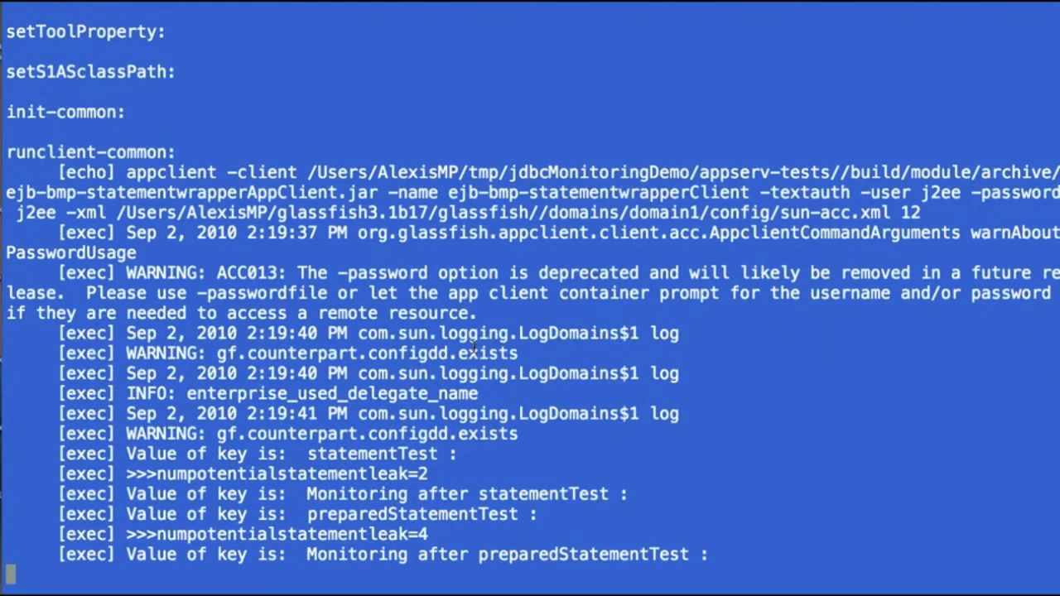
{"action": "scroll", "scroll_direction": "down", "scroll_amount": 3}
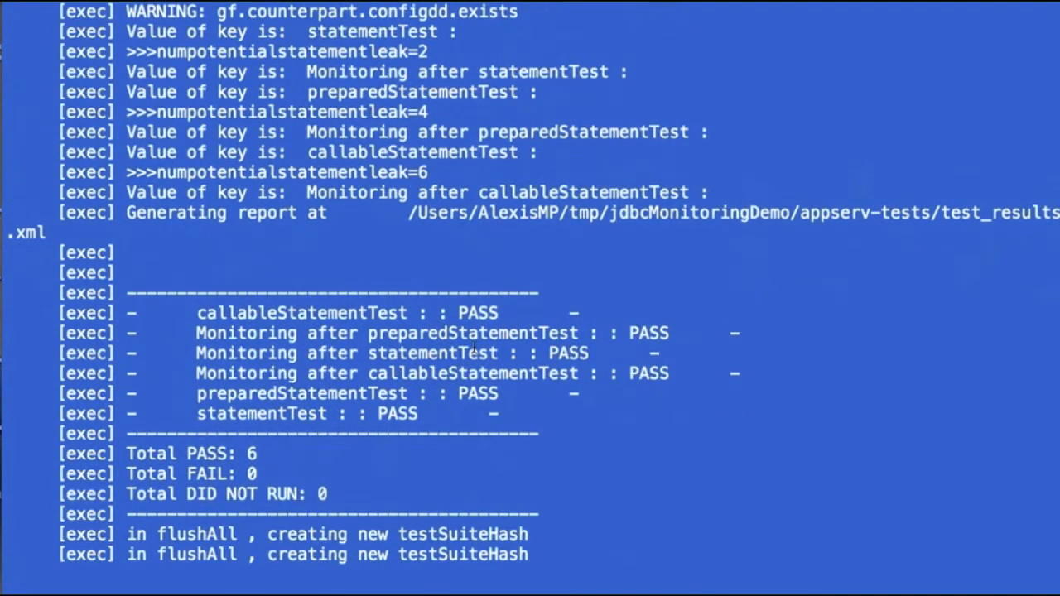
{"action": "scroll", "scroll_direction": "down", "scroll_amount": 3}
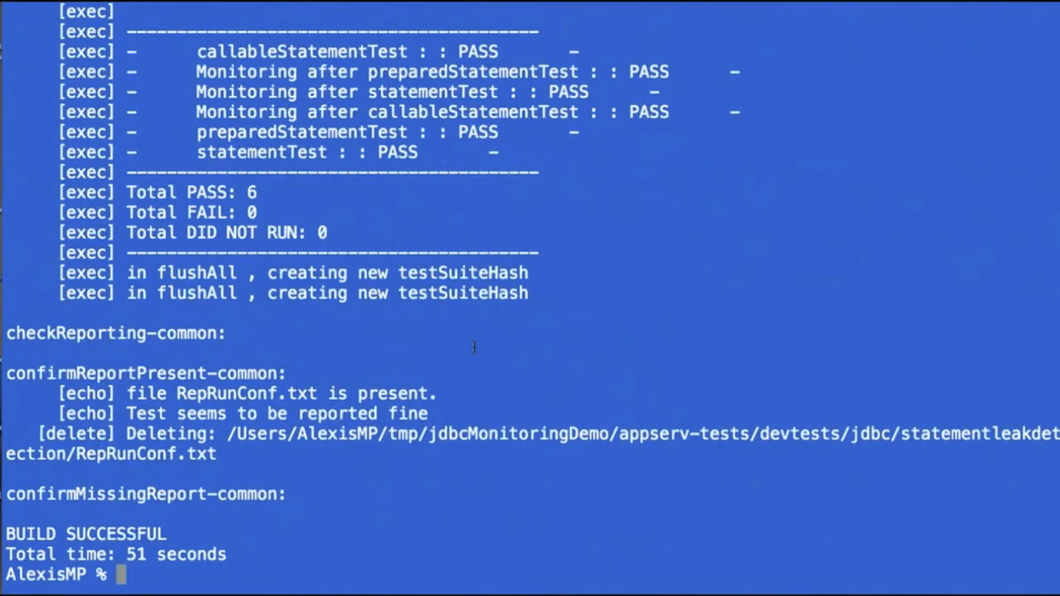
Step: Type an asadmin get query for ql-jdbc-pool's numpotentialstatementleak statistic, without running it
{"action": "type", "text": "$S1AS_HOME/bin/asadmin"}
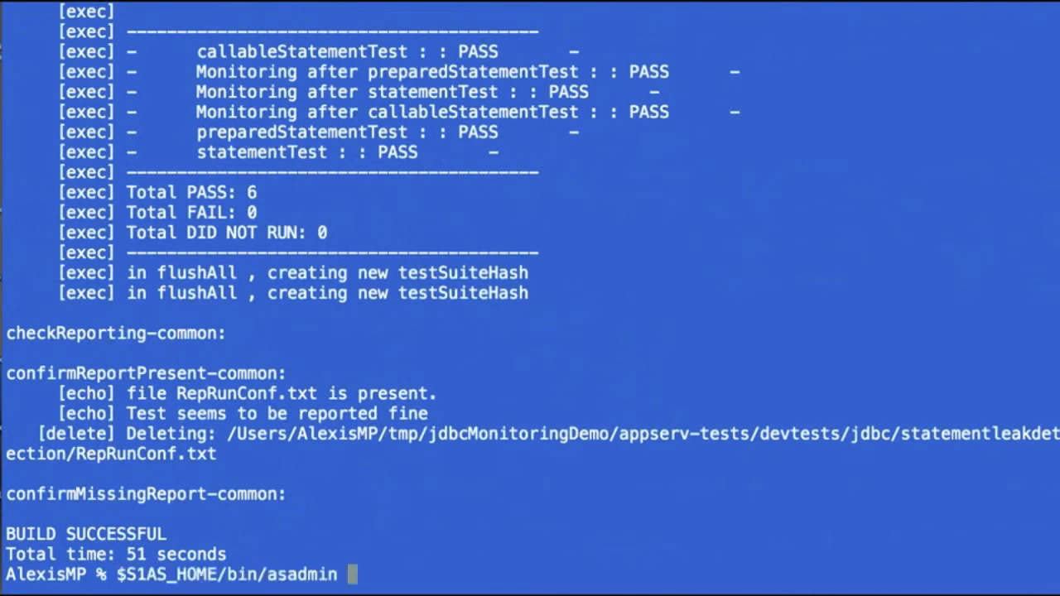
{"action": "type", "text": "get"}
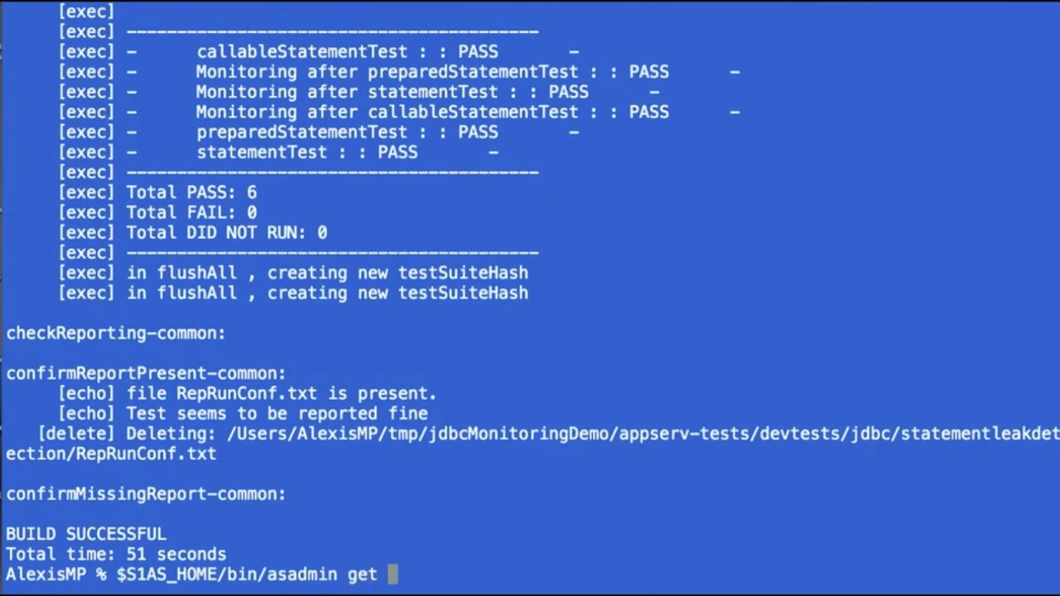
{"action": "type", "text": "-m server"}
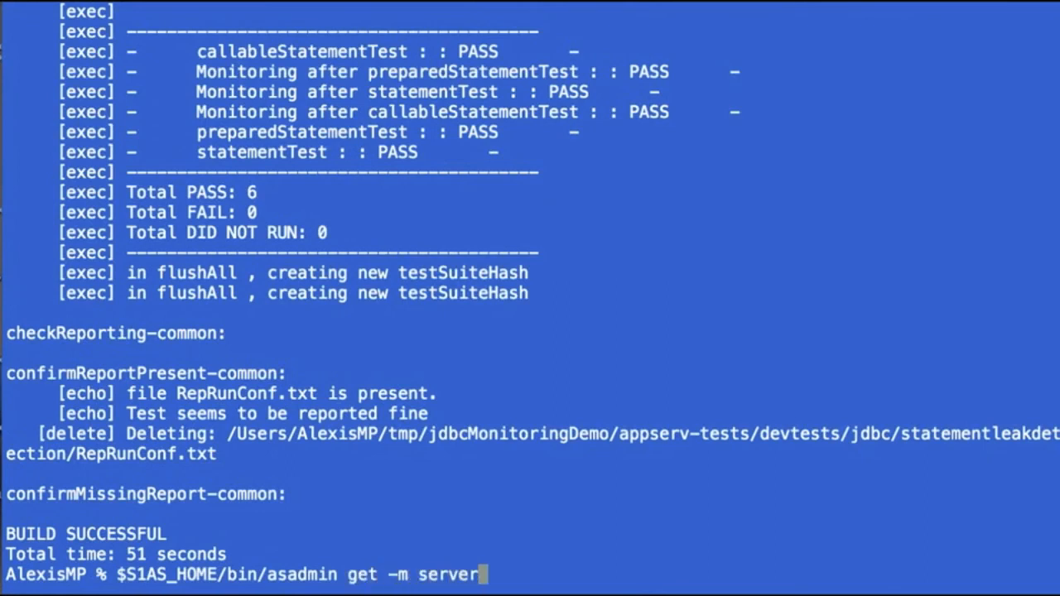
{"action": "type", "text": ".resources.ql-jdbc-pool.* | grep leak"}
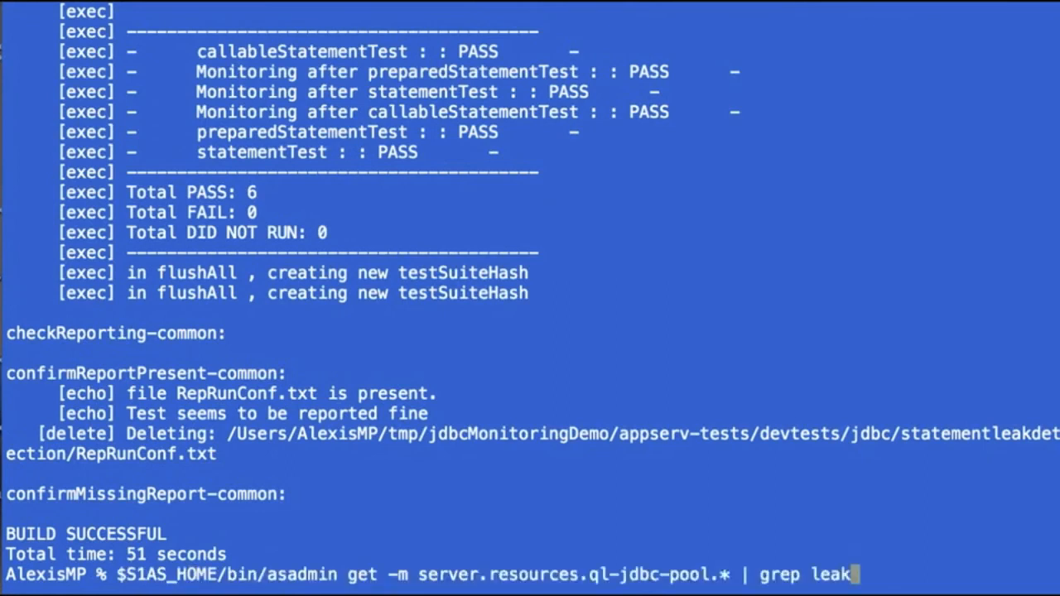
{"action": "key", "text": "Backspace"}
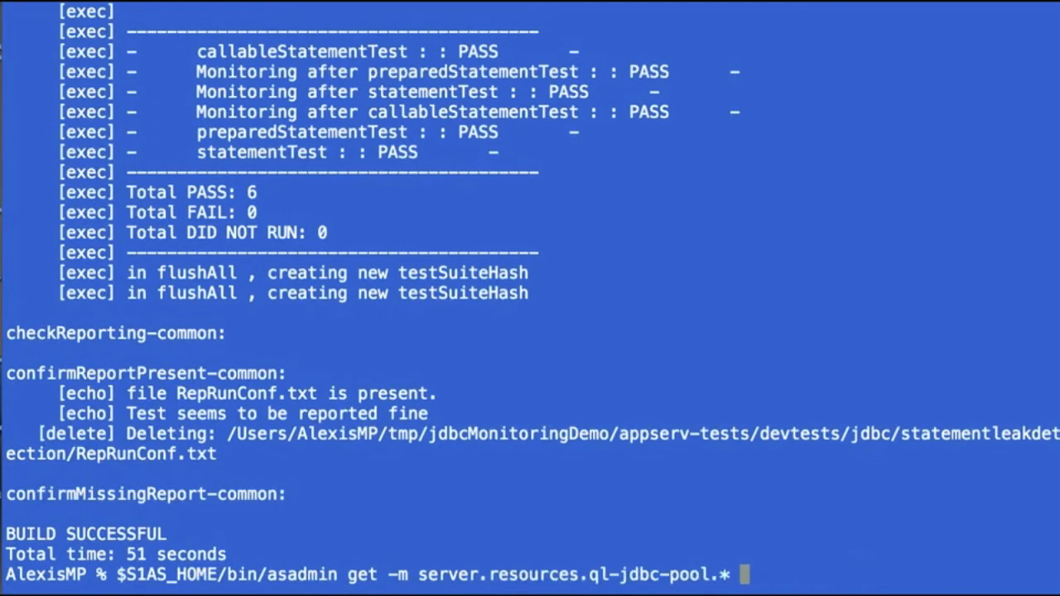
{"action": "key", "text": "backspace"}
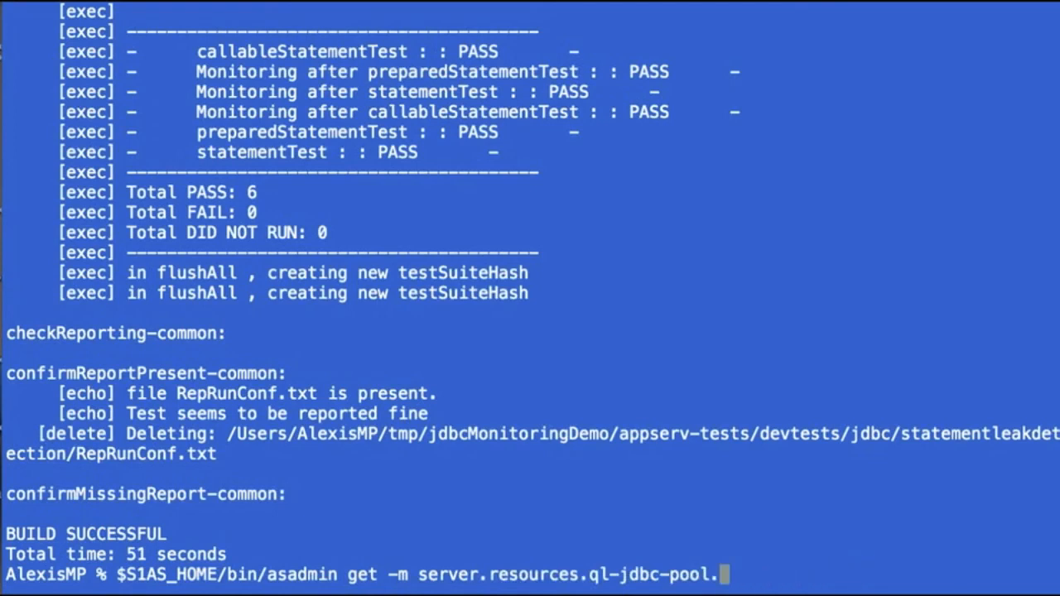
{"action": "type", "text": "numpotential"}
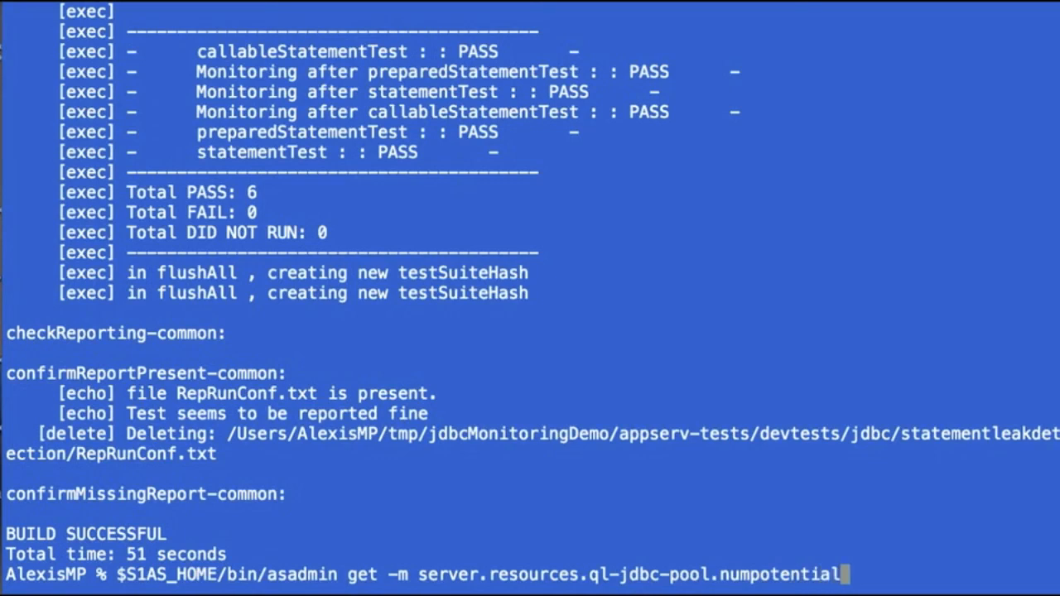
{"action": "type", "text": "statementleak"}
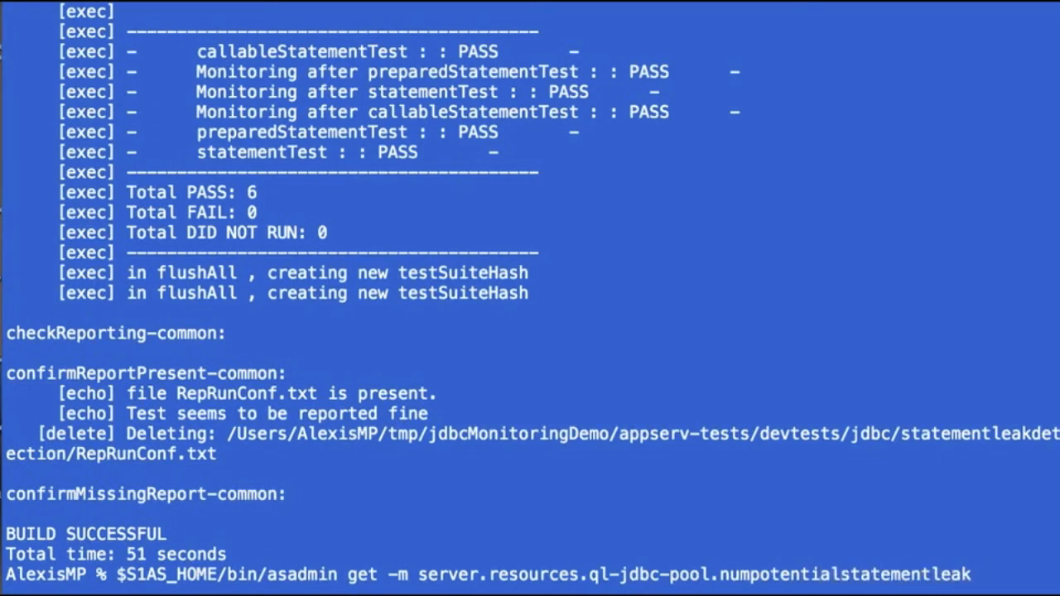